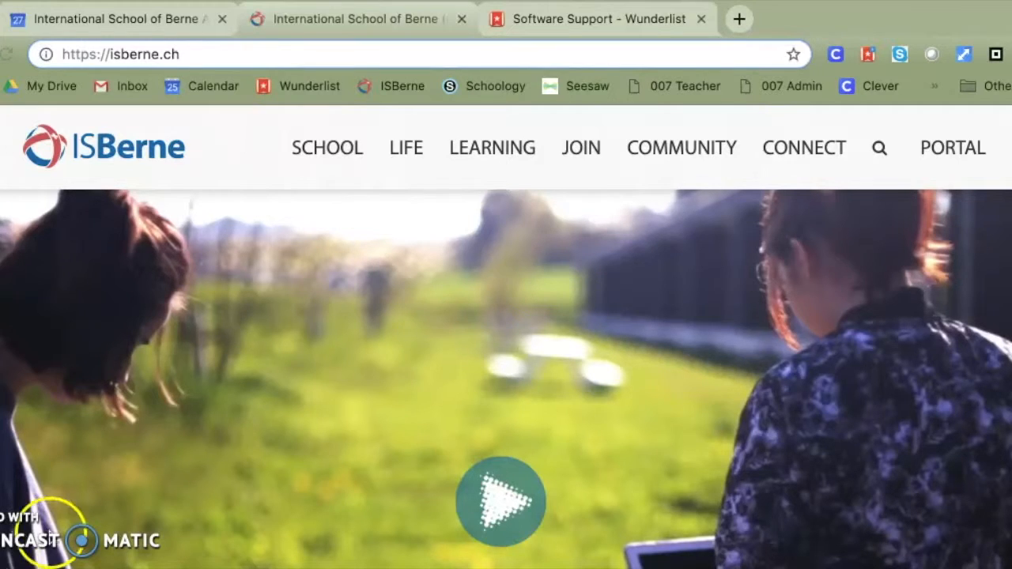
mouse_move(316, 389)
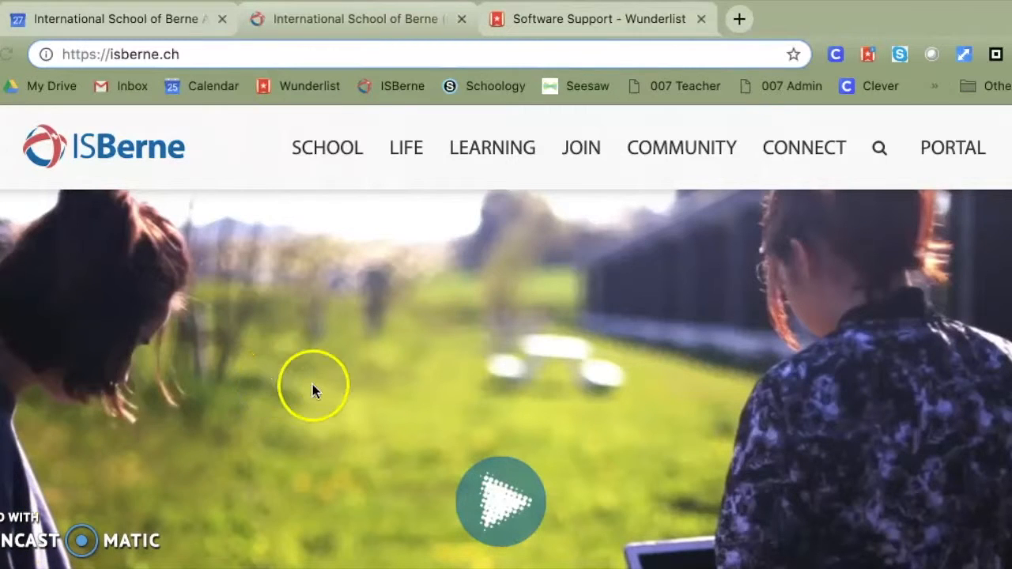
mouse_move(304, 372)
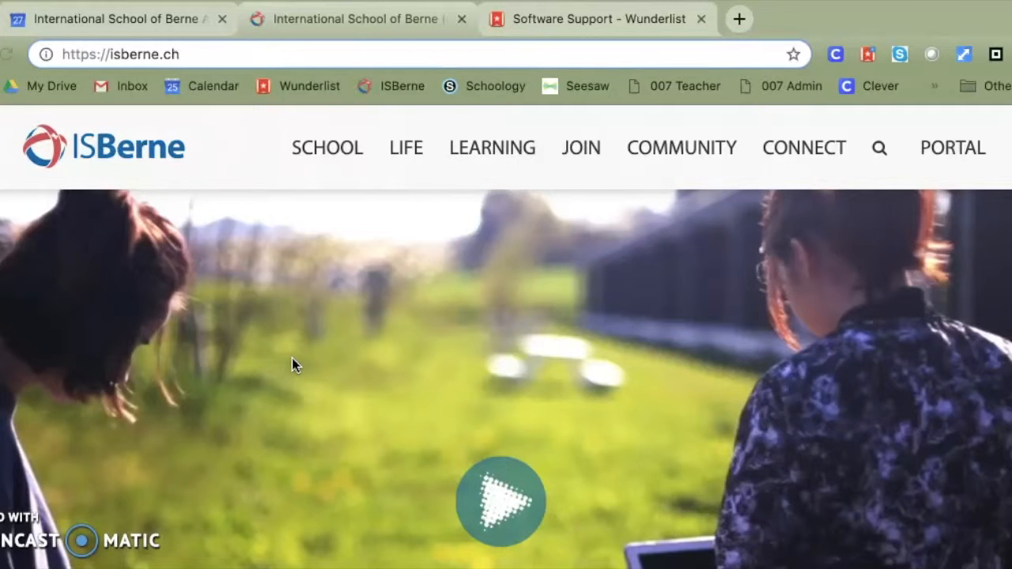
mouse_move(288, 356)
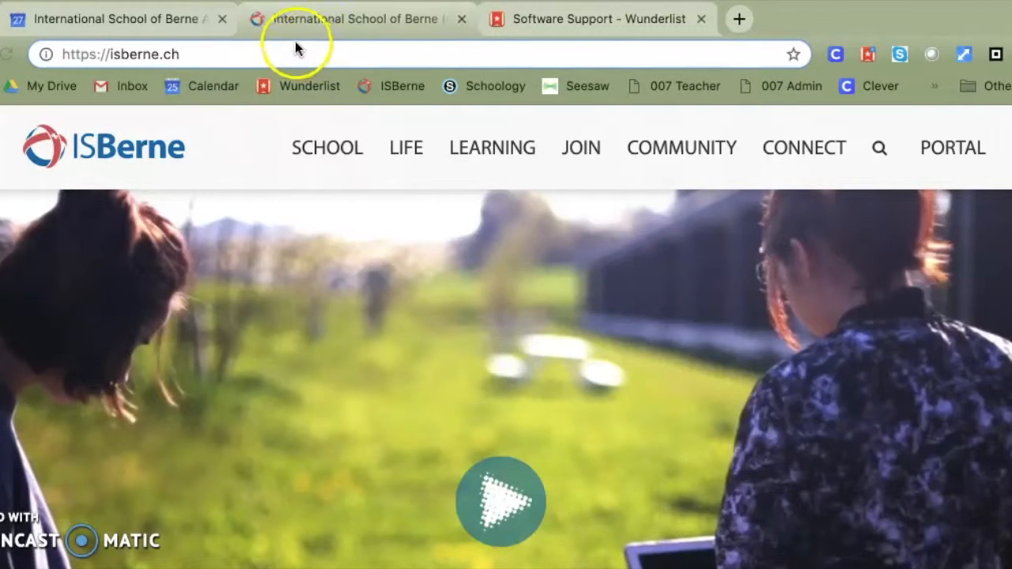
mouse_move(114, 71)
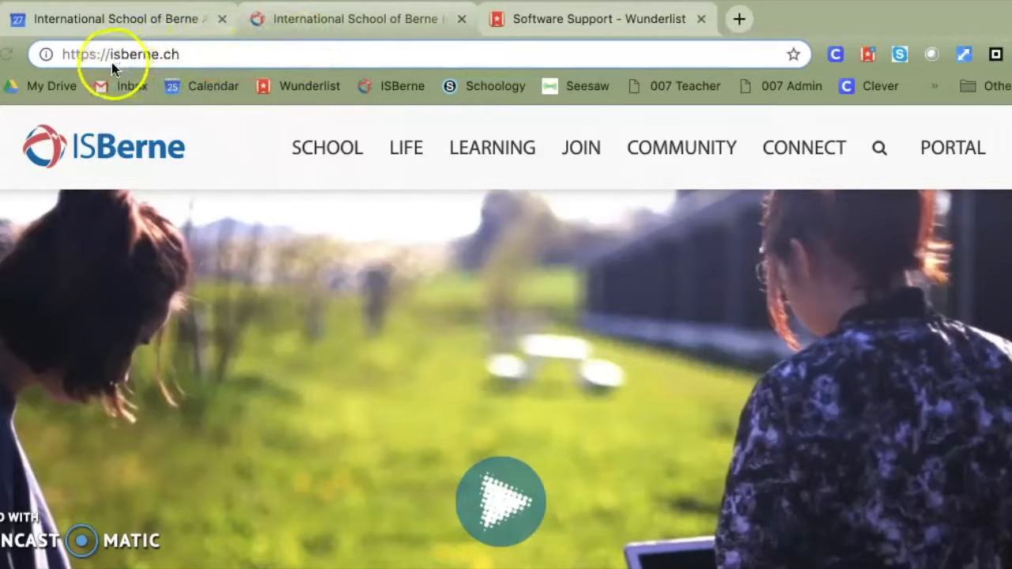
mouse_move(177, 65)
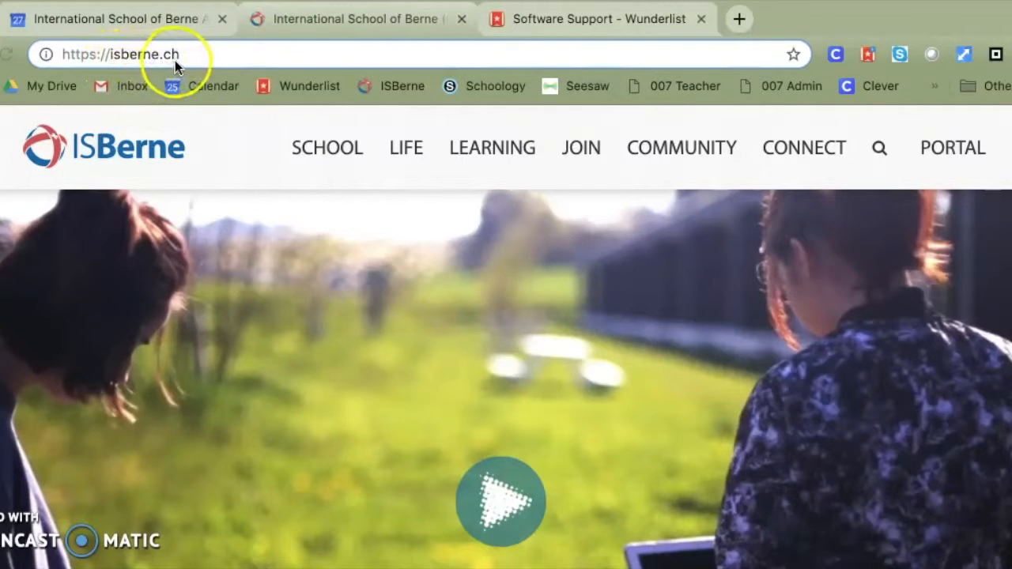
mouse_move(202, 63)
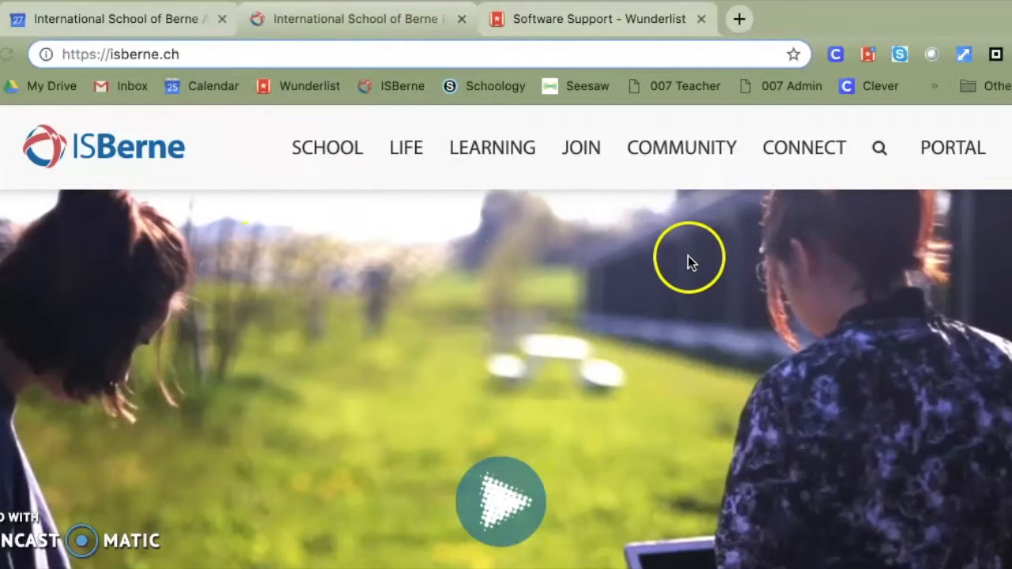
mouse_move(997, 272)
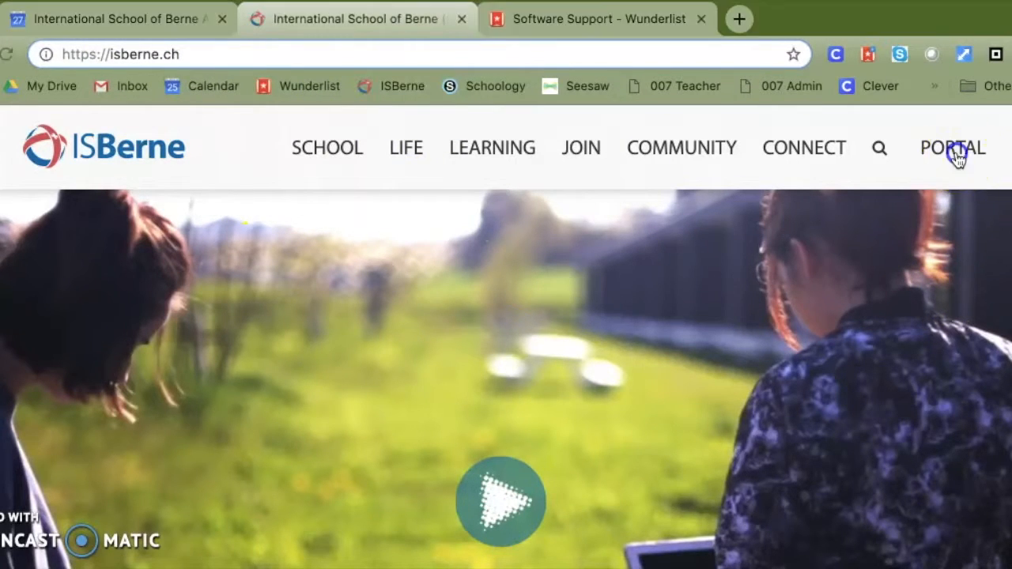
Step: Go from the ISBerne Portal menu to the OutOf7 Parents & Students Portal login page
left_click(953, 149)
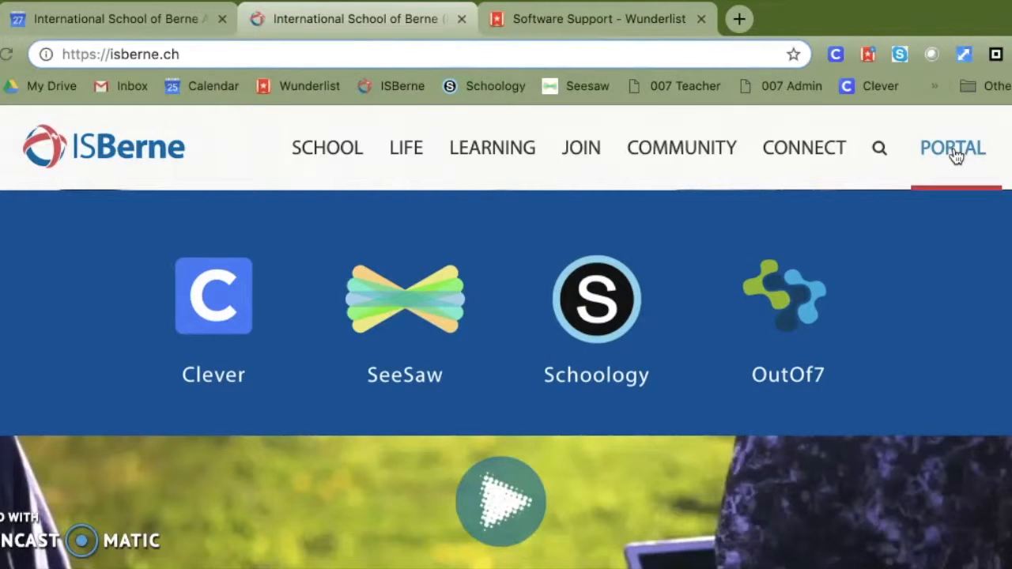
mouse_move(788, 295)
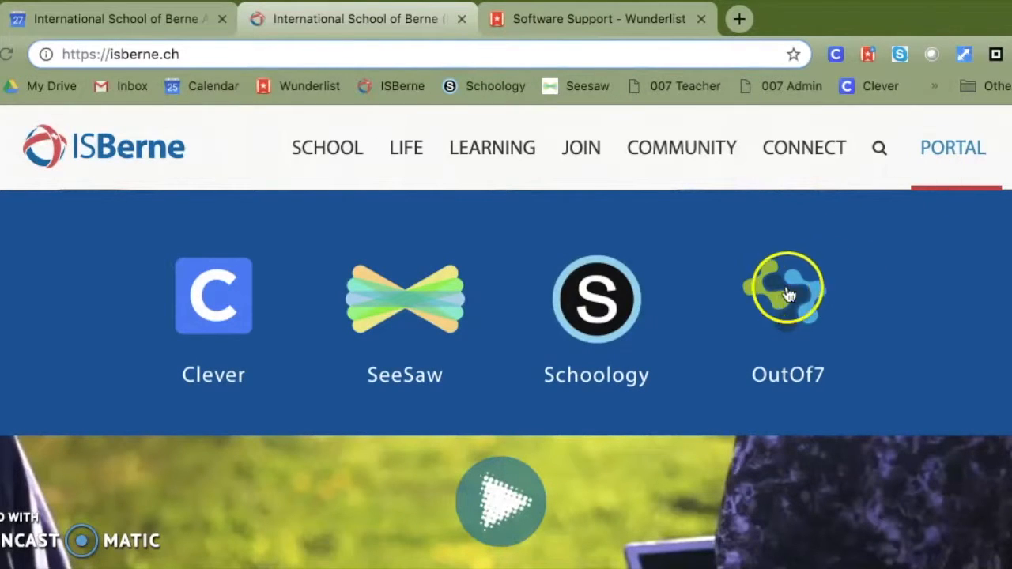
mouse_move(746, 347)
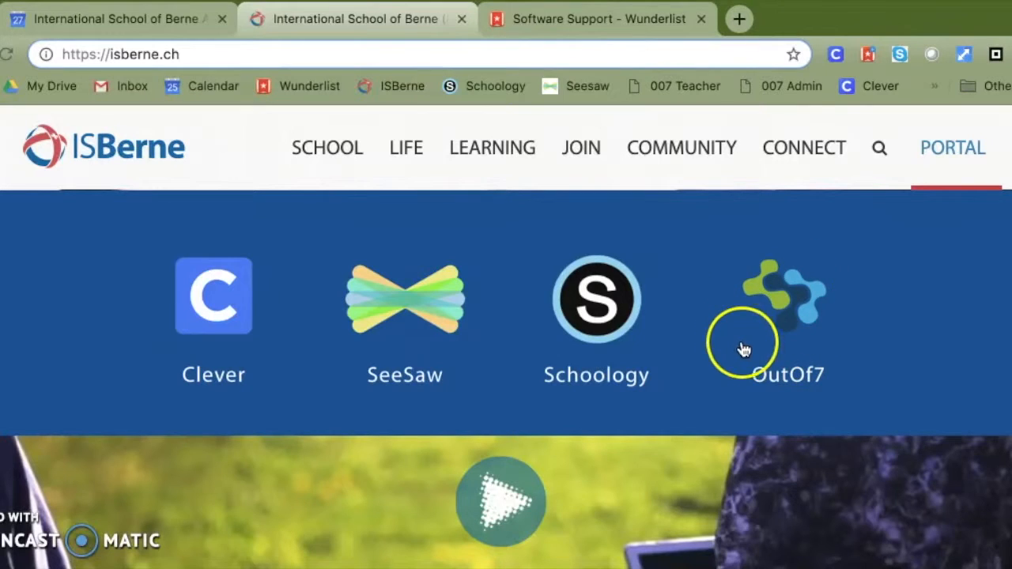
mouse_move(785, 303)
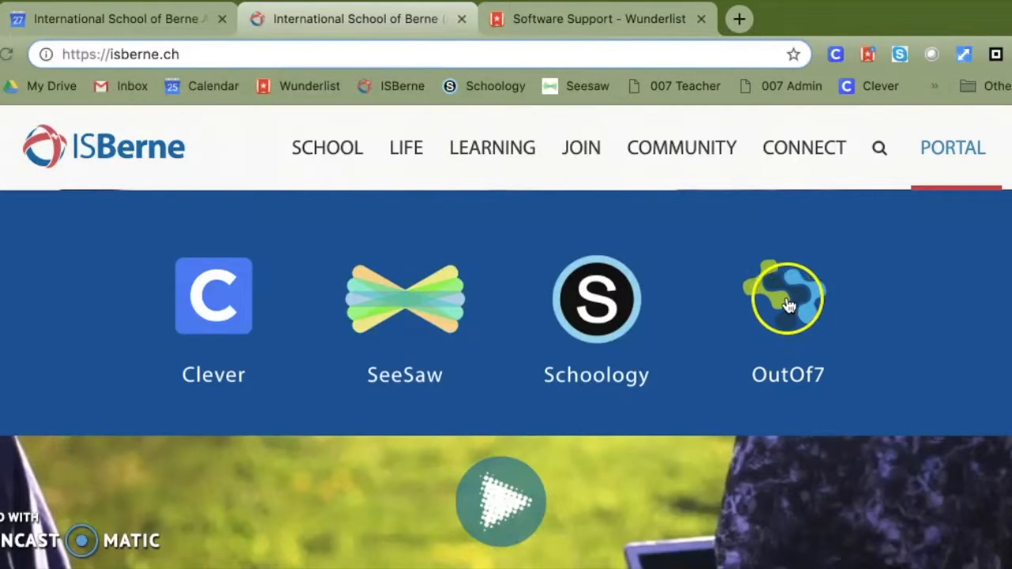
left_click(788, 301)
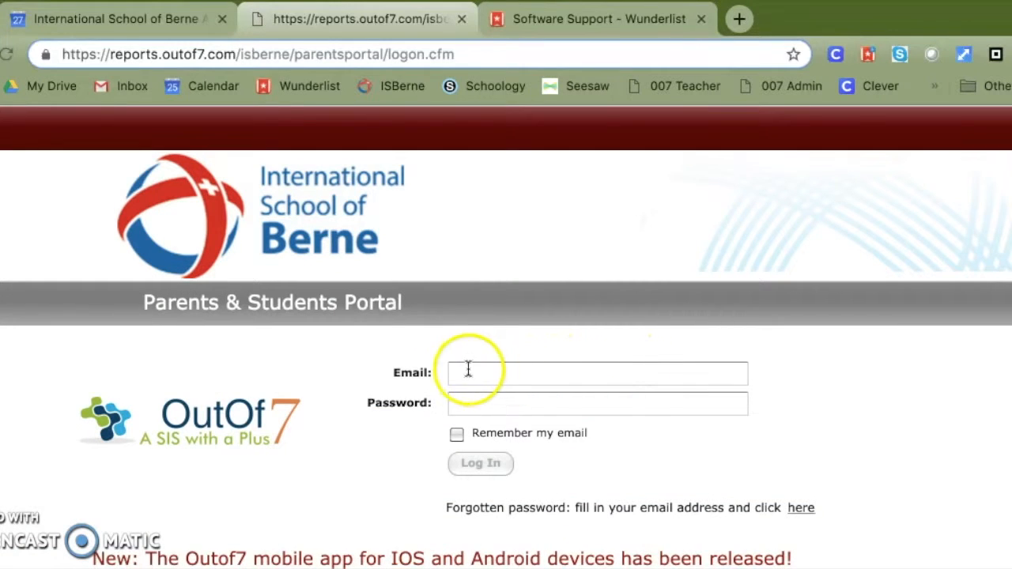
mouse_move(471, 371)
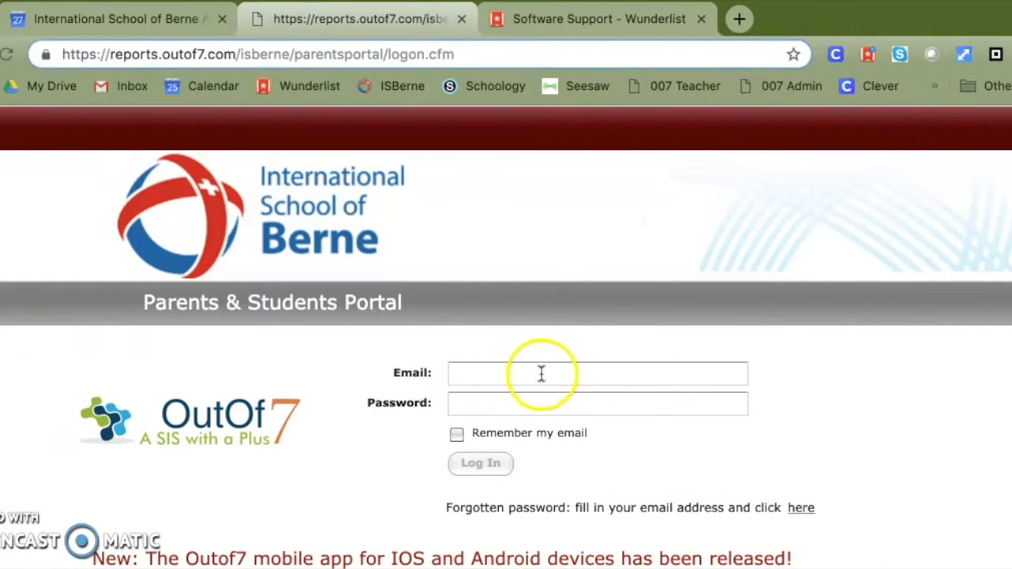
mouse_move(696, 378)
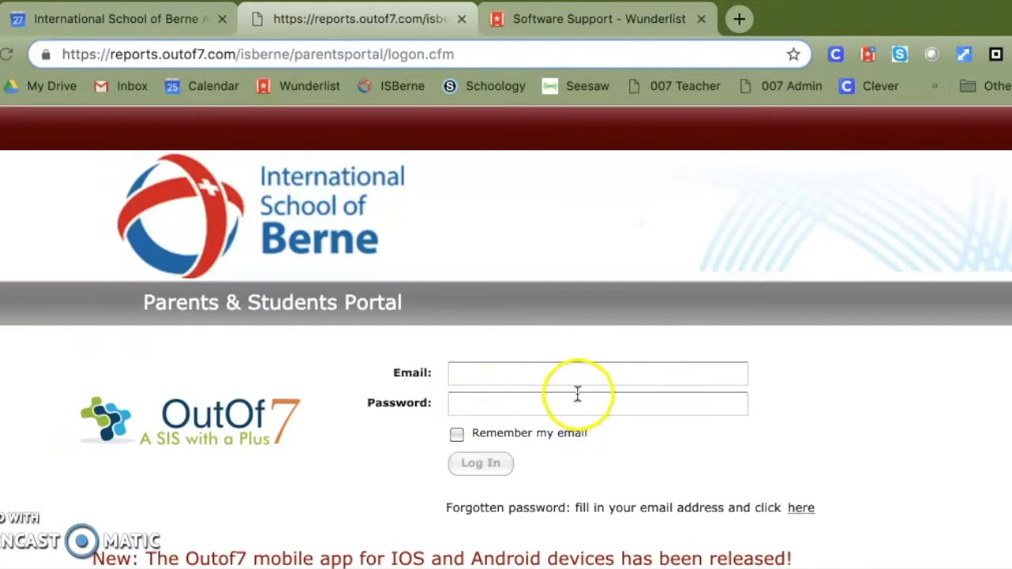
mouse_move(490, 525)
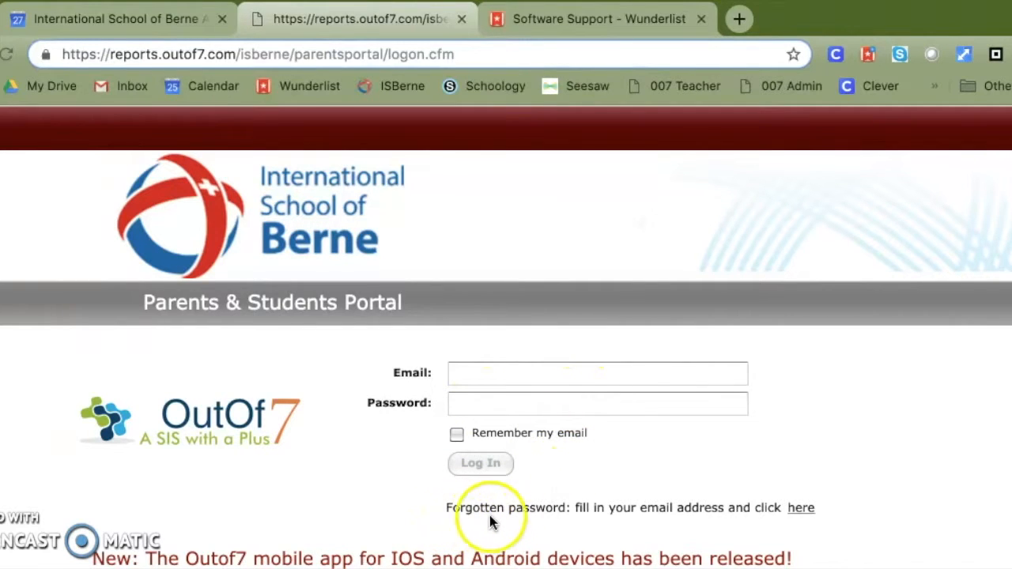
mouse_move(803, 513)
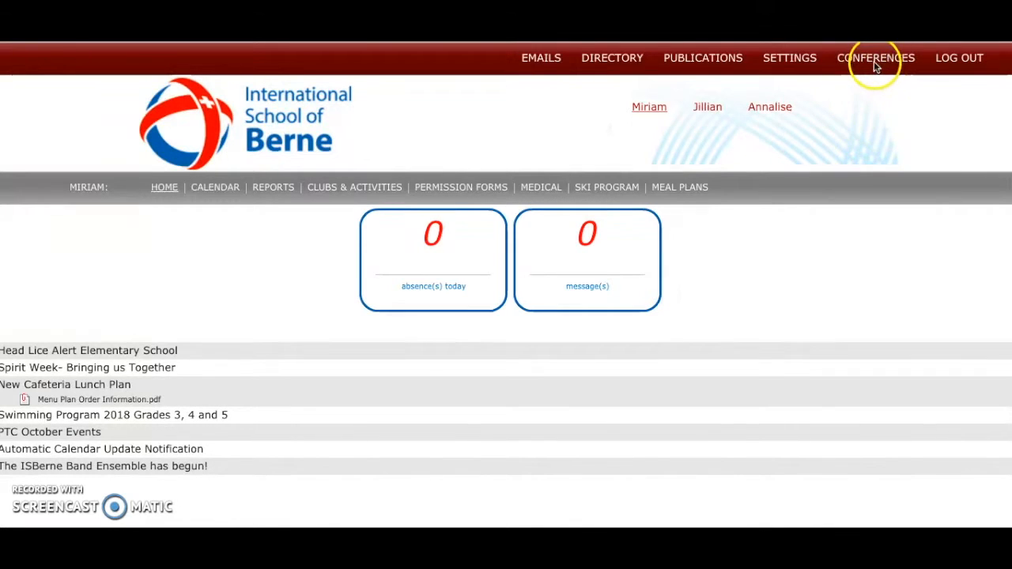
Step: Go to the 3 Way Conferences booking page via the Conferences menu
left_click(865, 58)
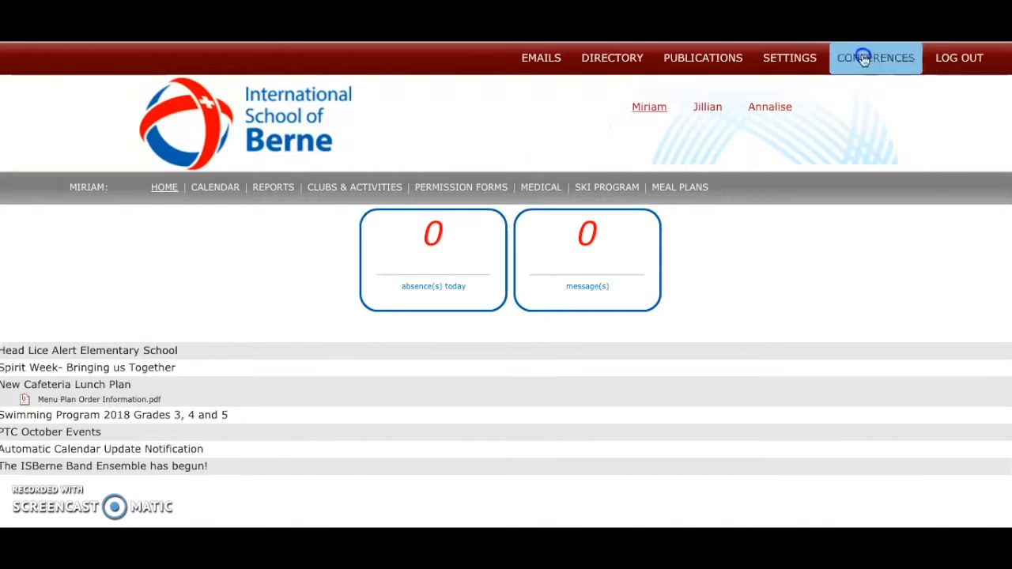
left_click(876, 57)
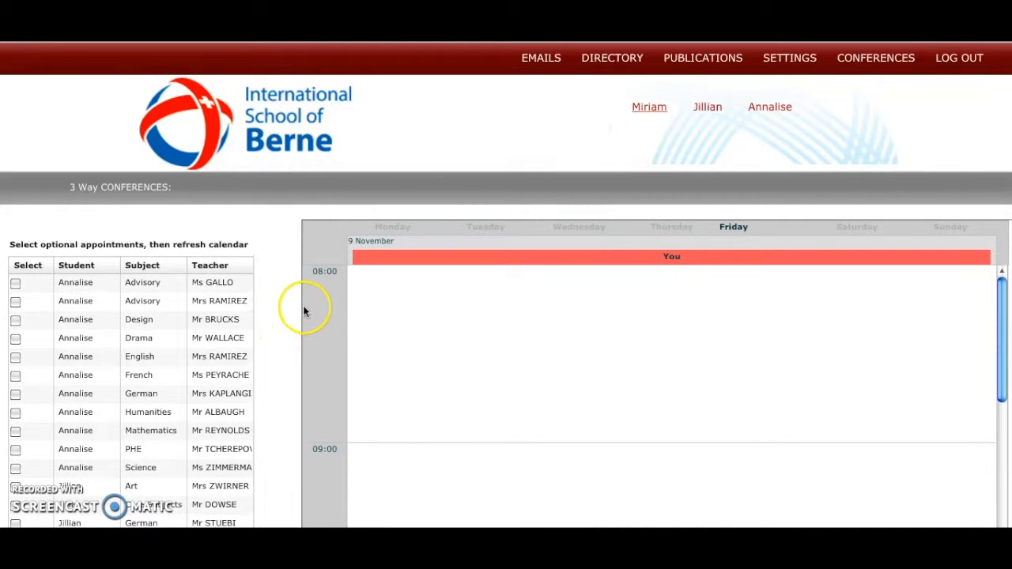
Step: Bring up the Friday 9 November conference calendar starting at 08:00
left_click(76, 282)
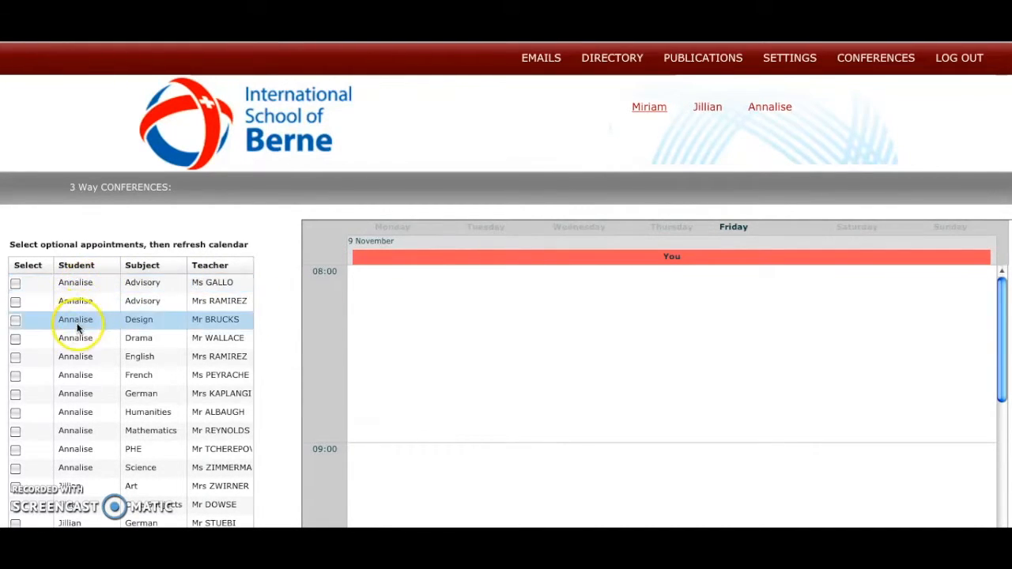
mouse_move(99, 449)
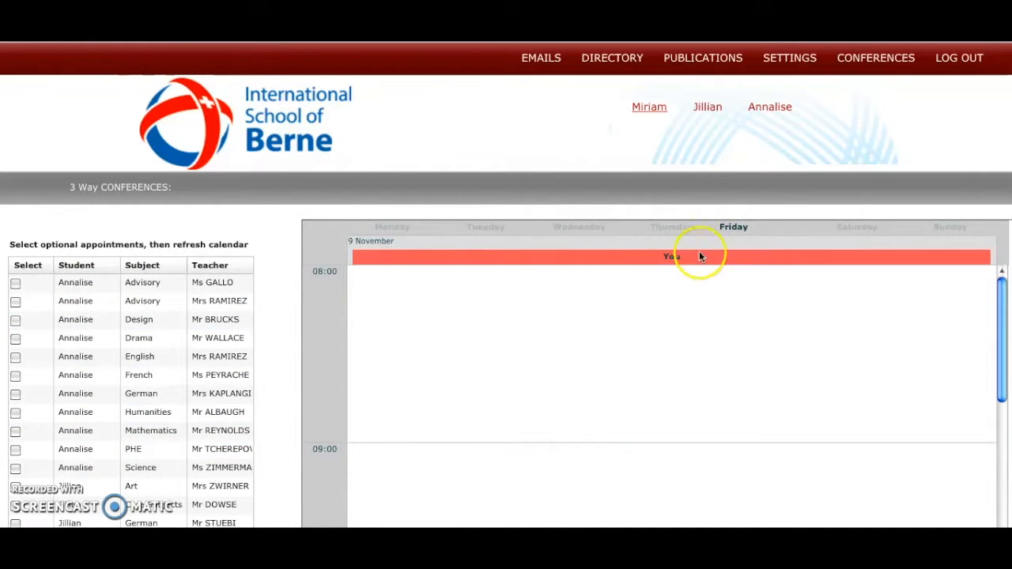
mouse_move(627, 234)
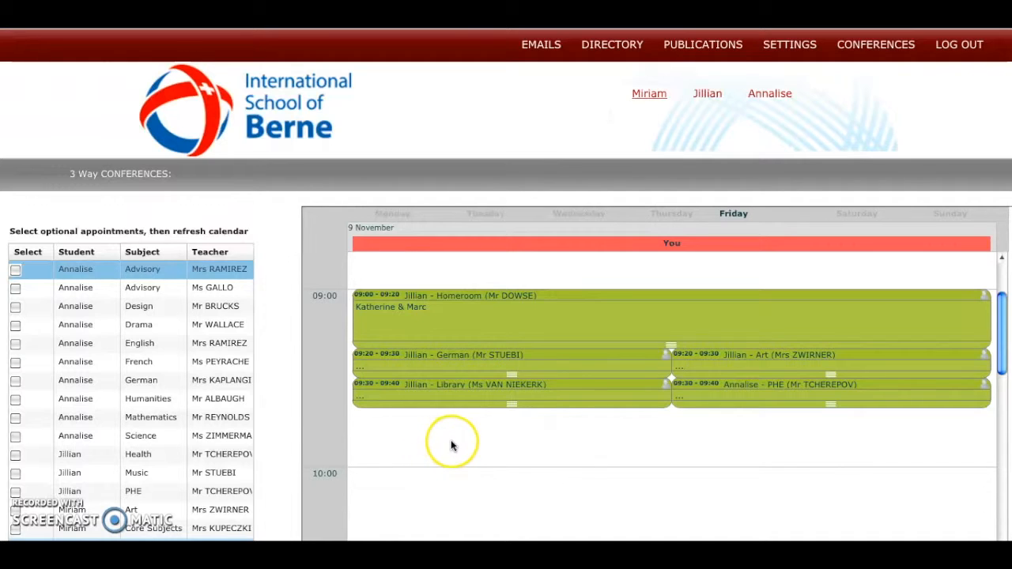
mouse_move(734, 325)
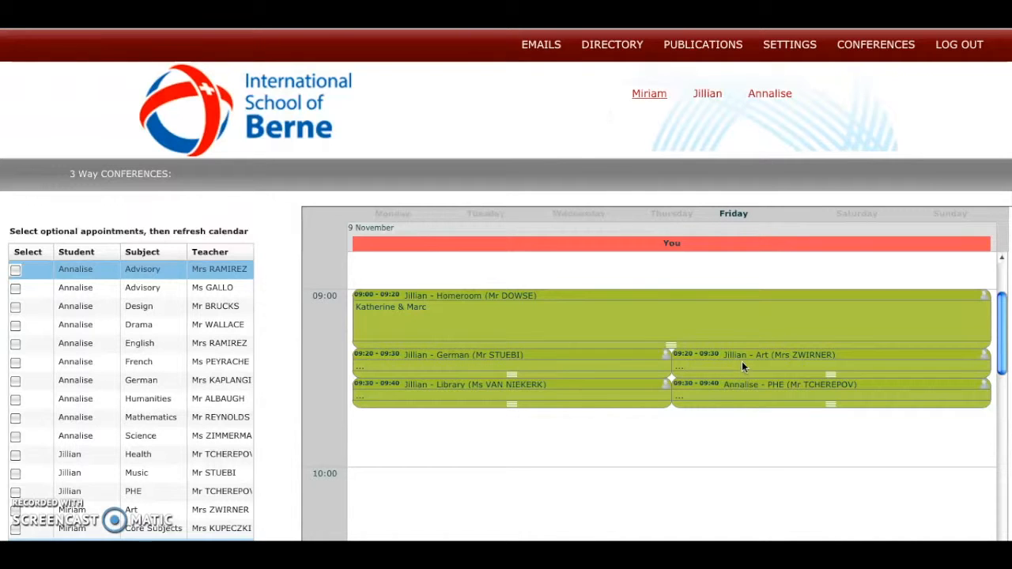
mouse_move(731, 354)
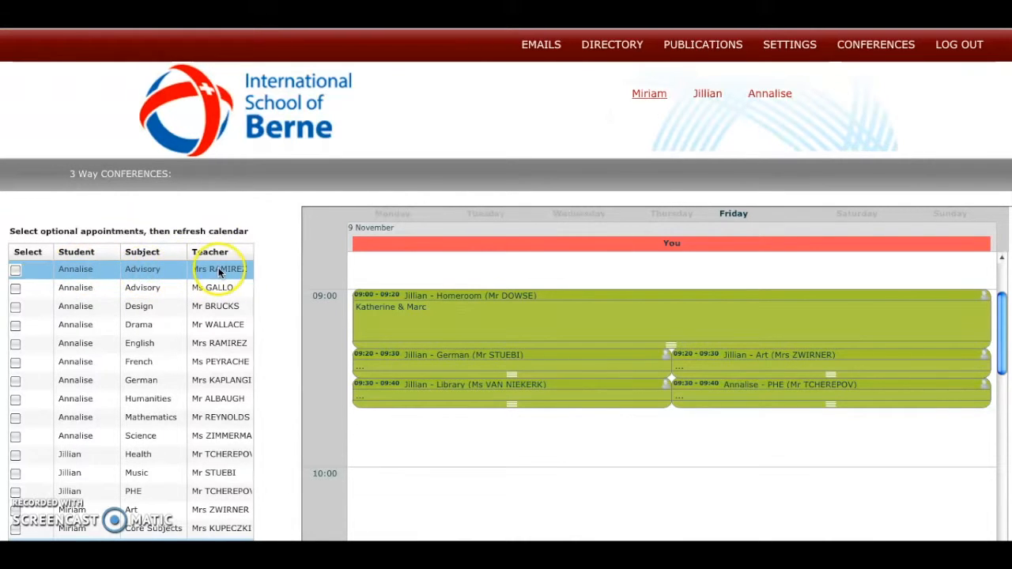
mouse_move(142, 287)
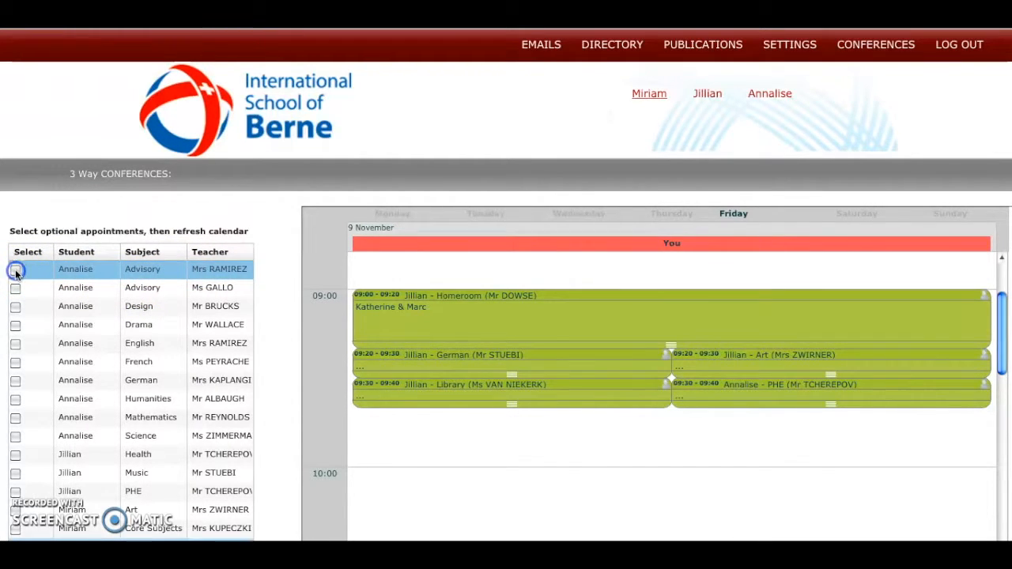
Step: Tick Annalise's Advisory with Mrs Ramirez so her free Friday slots appear
left_click(16, 269)
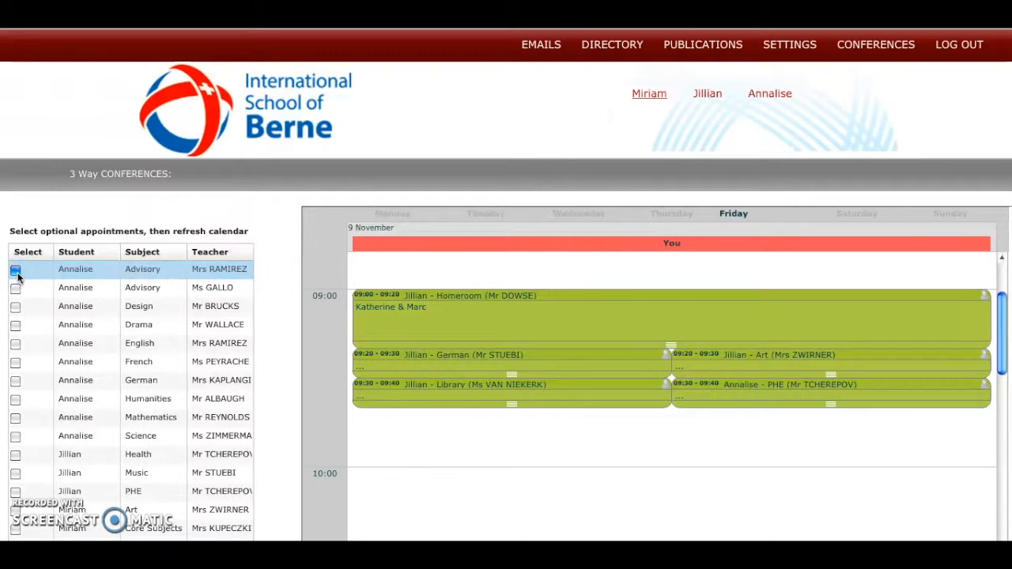
left_click(16, 269)
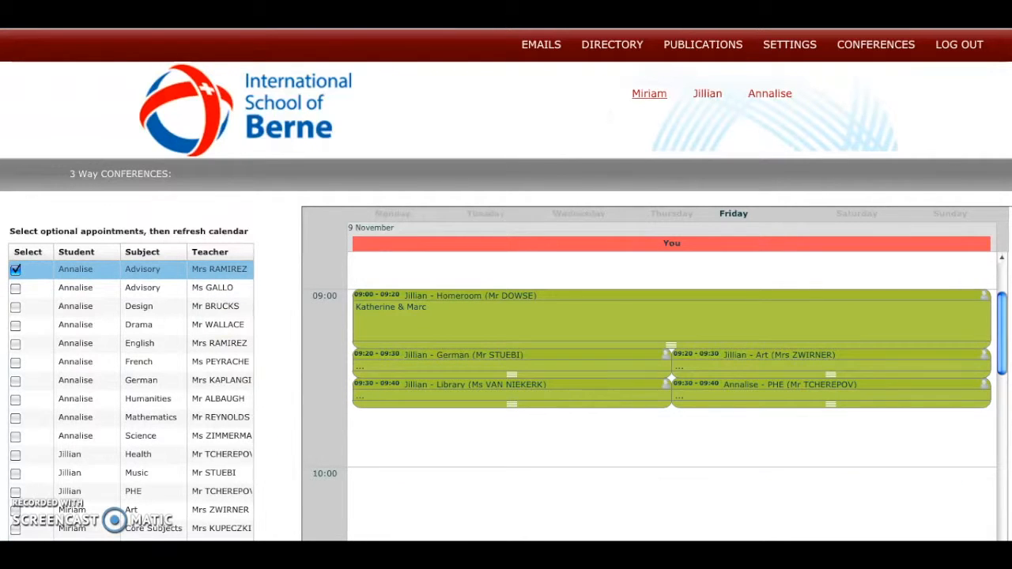
scroll("down", 3)
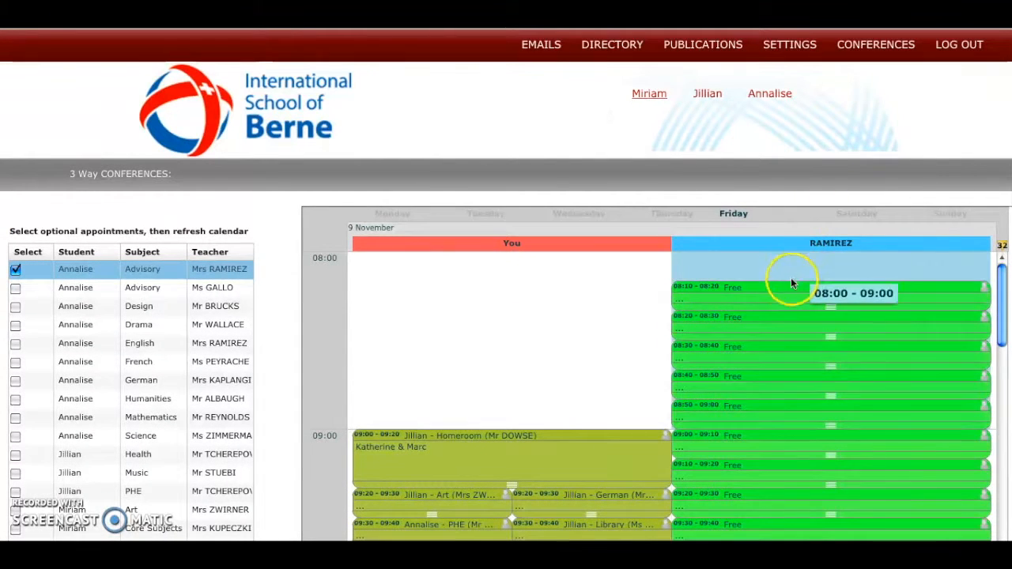
mouse_move(790, 300)
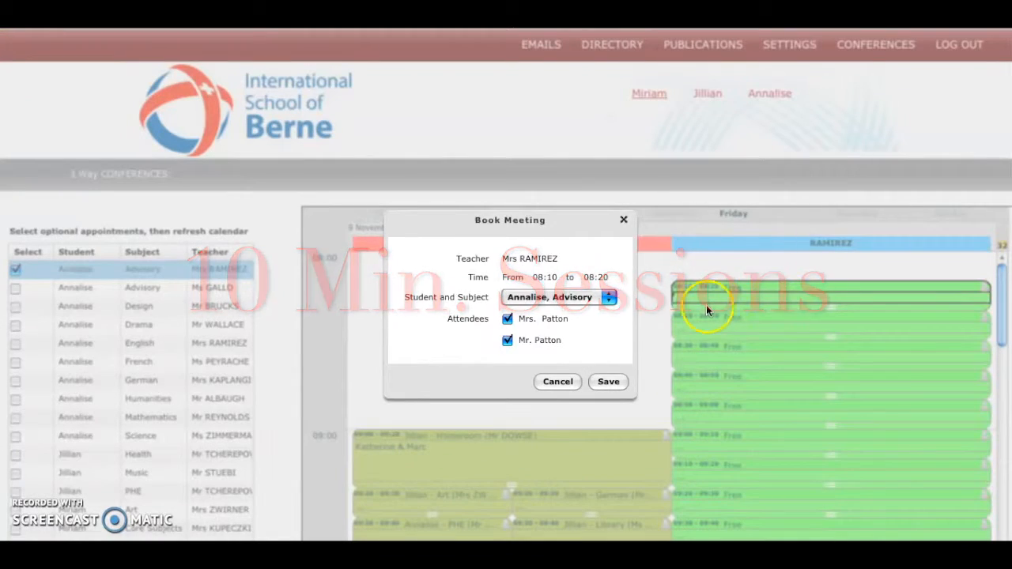
mouse_move(543, 320)
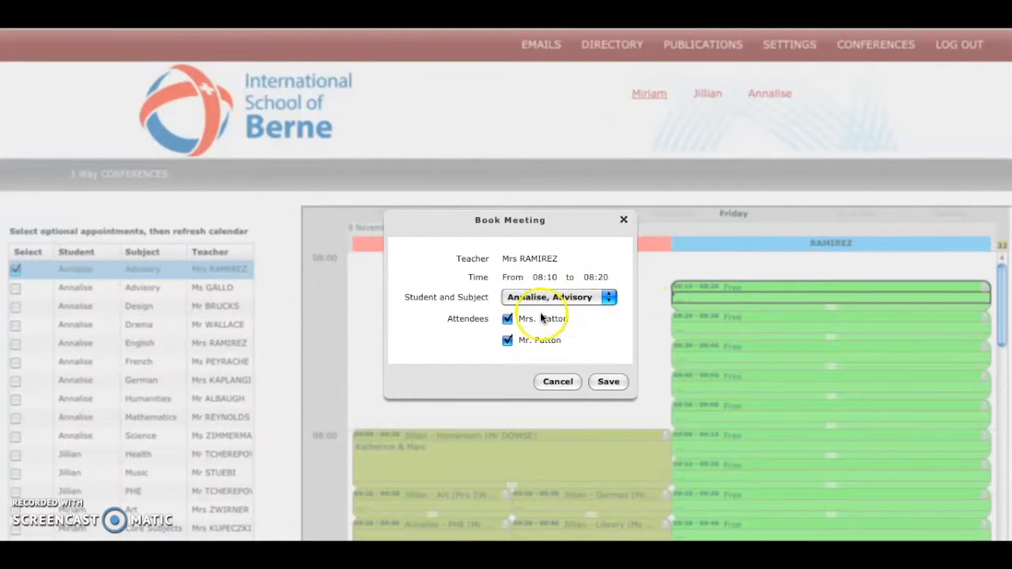
Step: Save Annalise's 08:10–08:20 Advisory booking with Mrs Ramirez
left_click(607, 381)
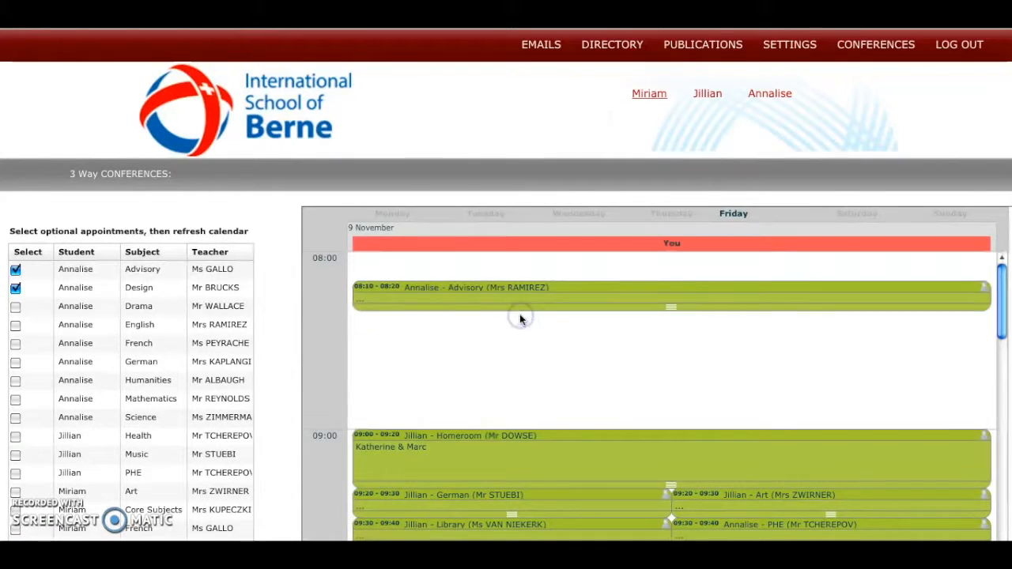
mouse_move(715, 294)
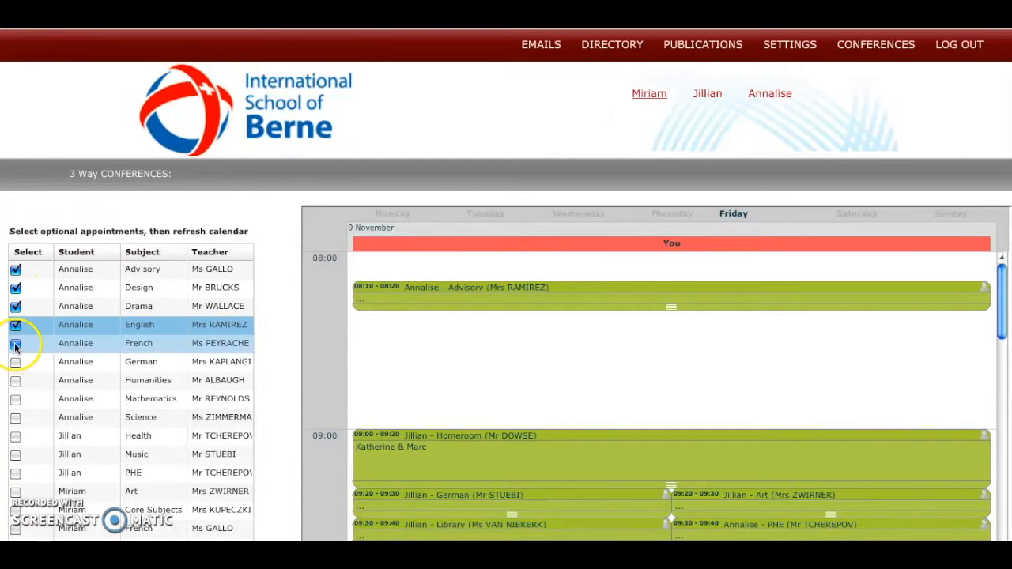
Step: Tick the French and German rows and refresh the calendar to show those teachers' free slots
left_click(16, 361)
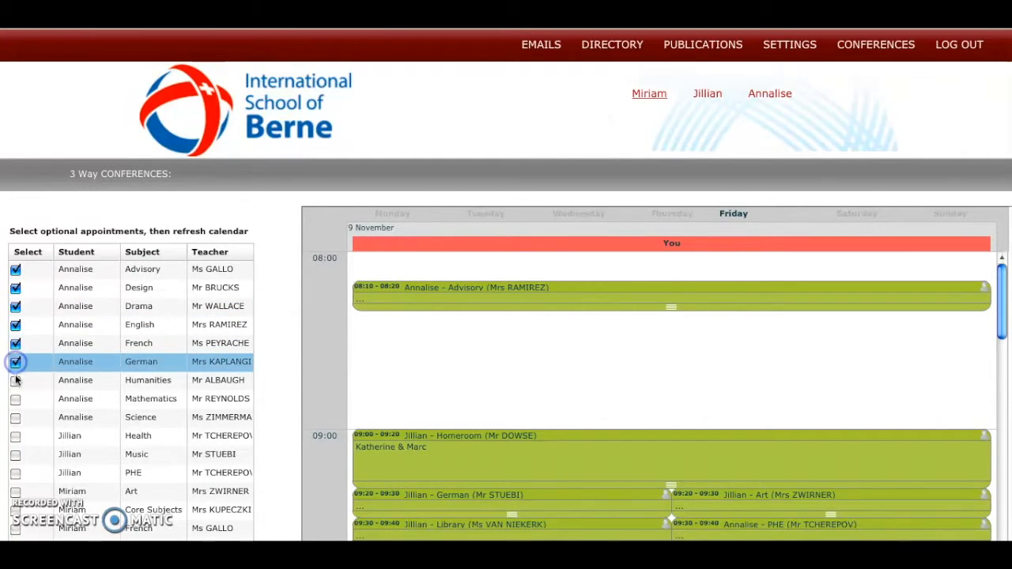
left_click(16, 379)
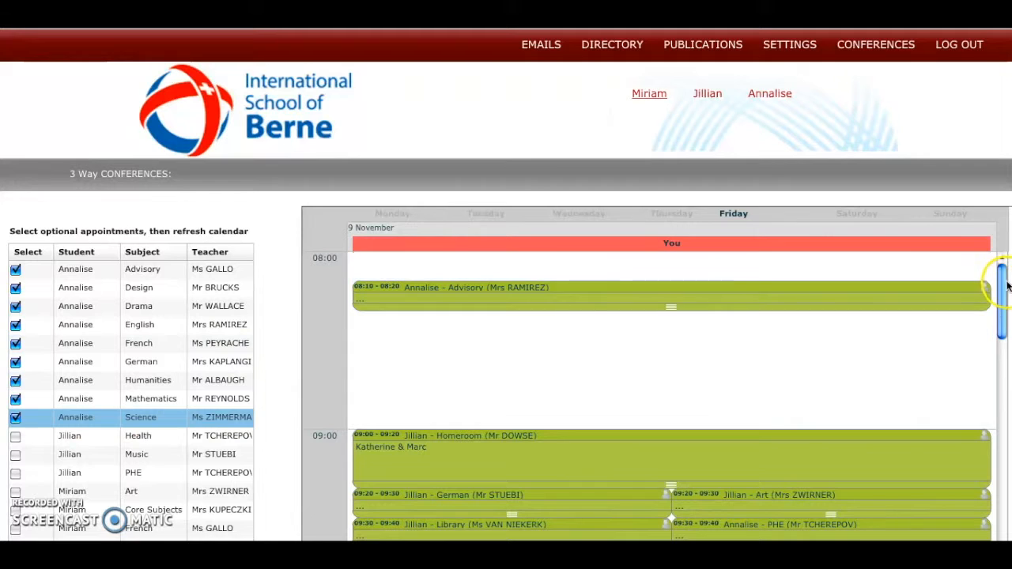
scroll("down", 3)
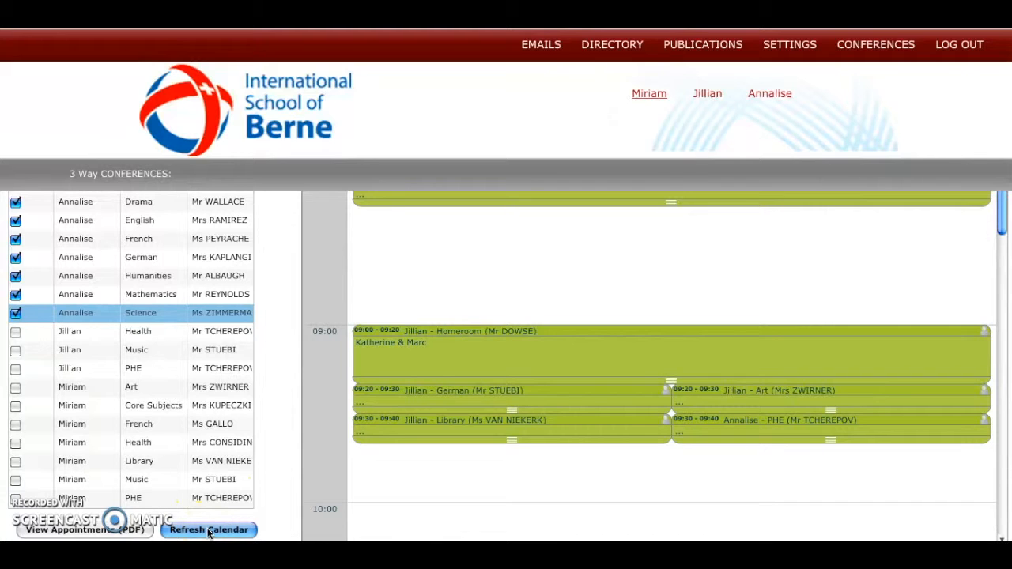
left_click(209, 530)
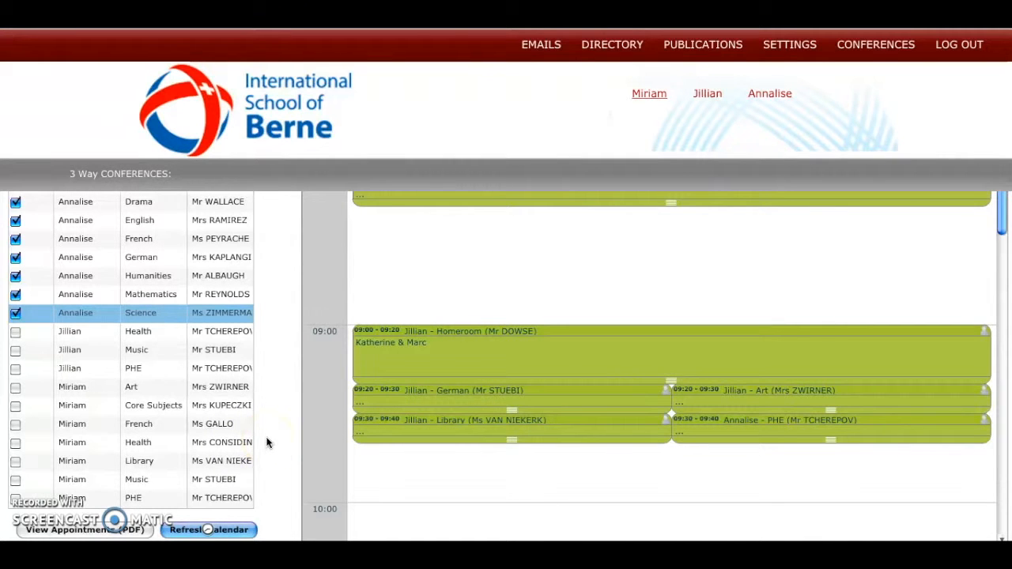
left_click(208, 530)
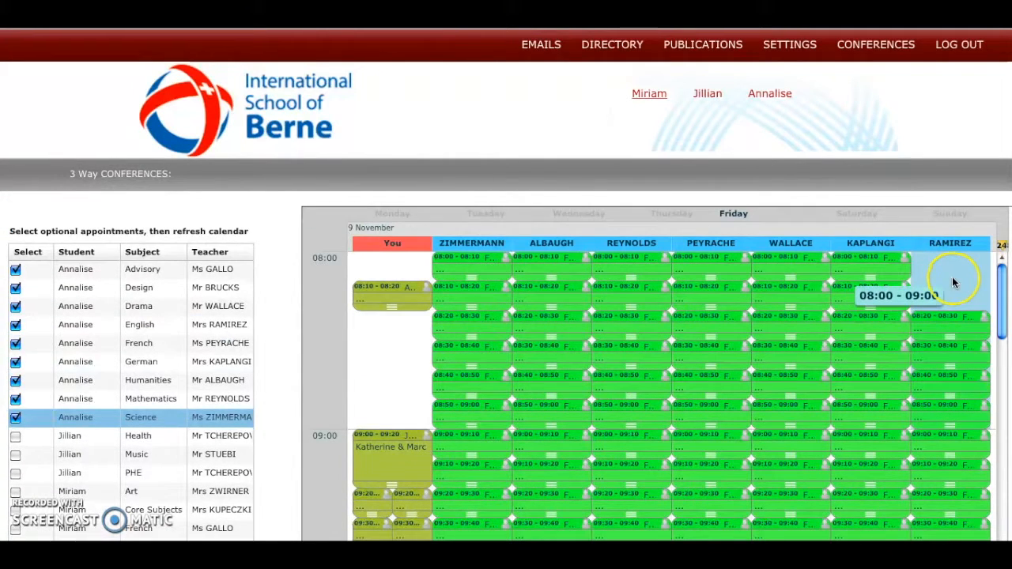
mouse_move(775, 284)
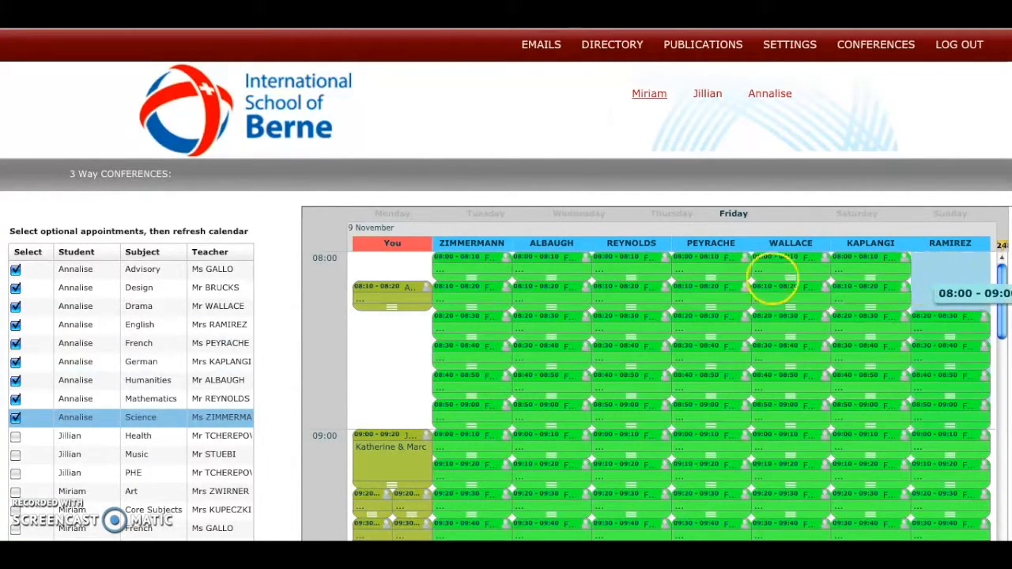
mouse_move(471, 272)
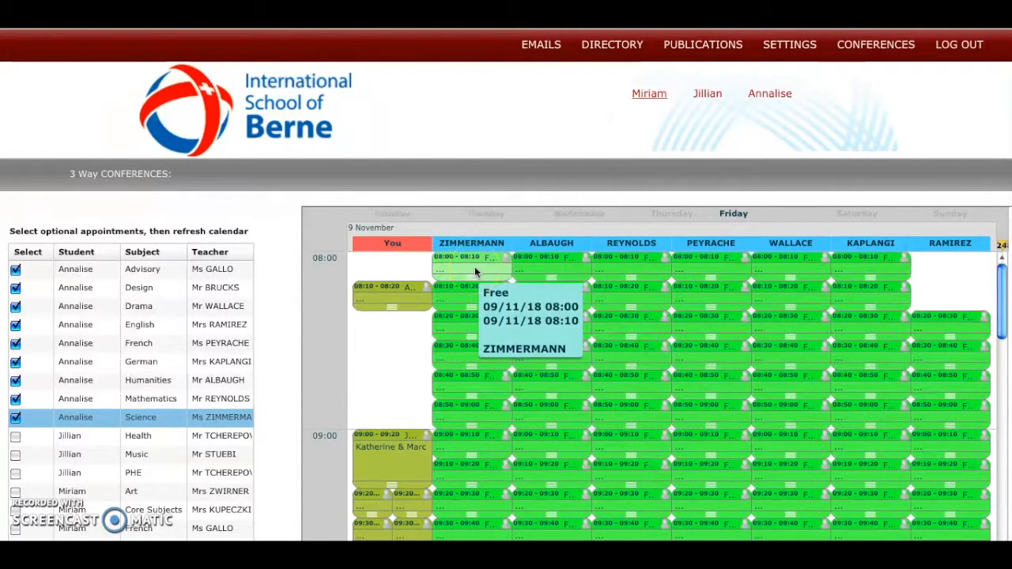
left_click(471, 256)
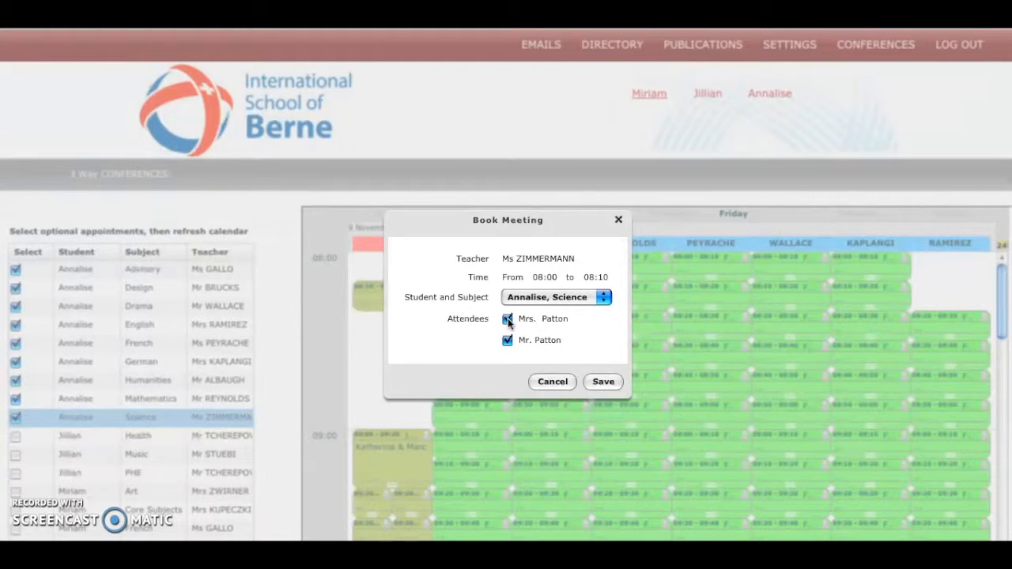
left_click(507, 319)
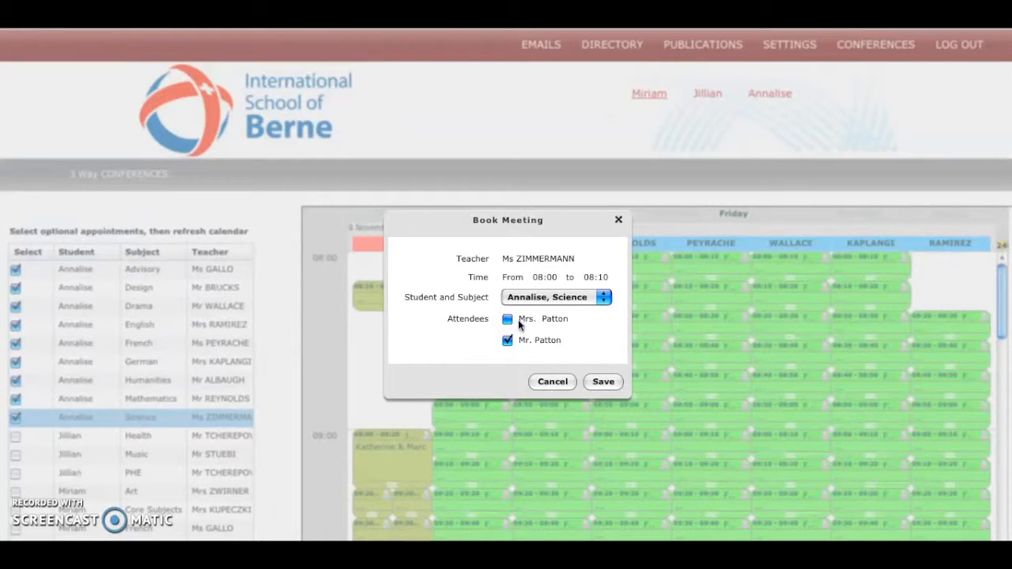
left_click(508, 320)
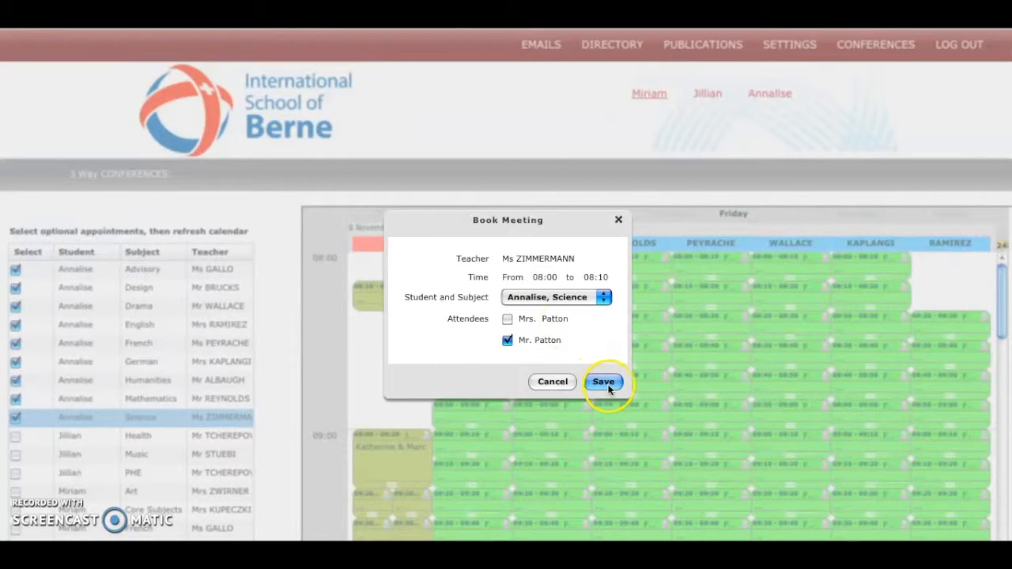
left_click(604, 381)
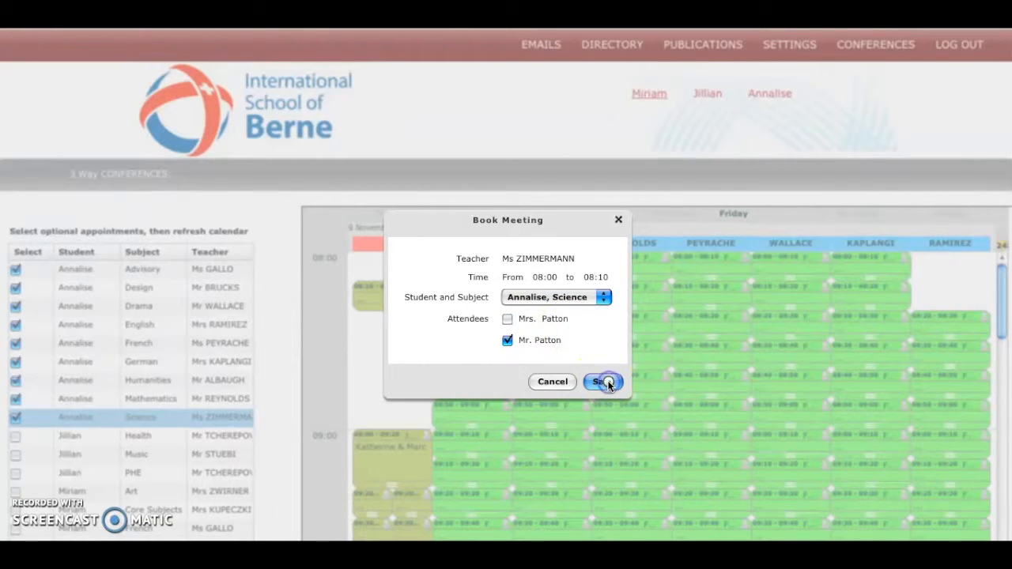
left_click(601, 382)
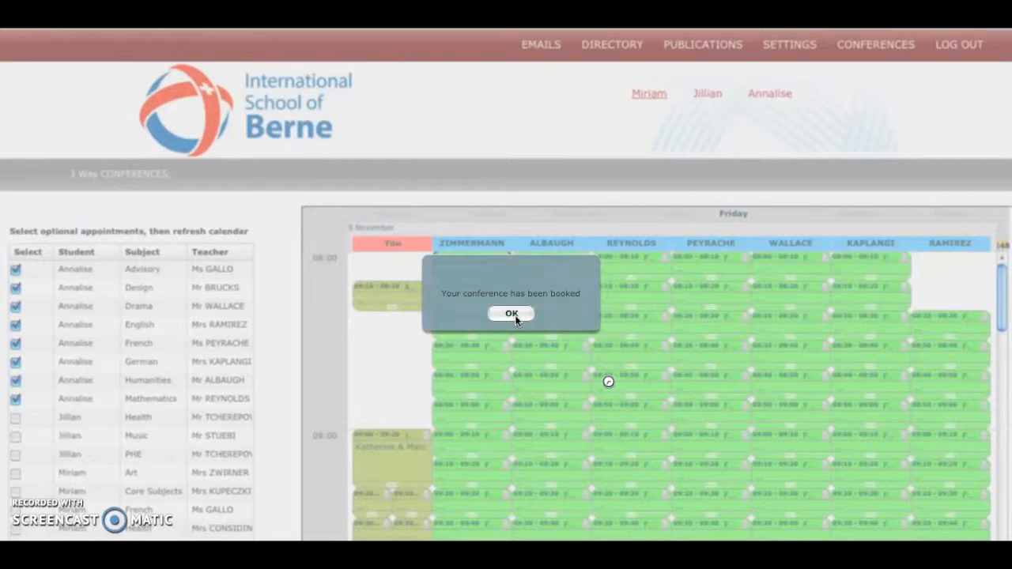
mouse_move(506, 319)
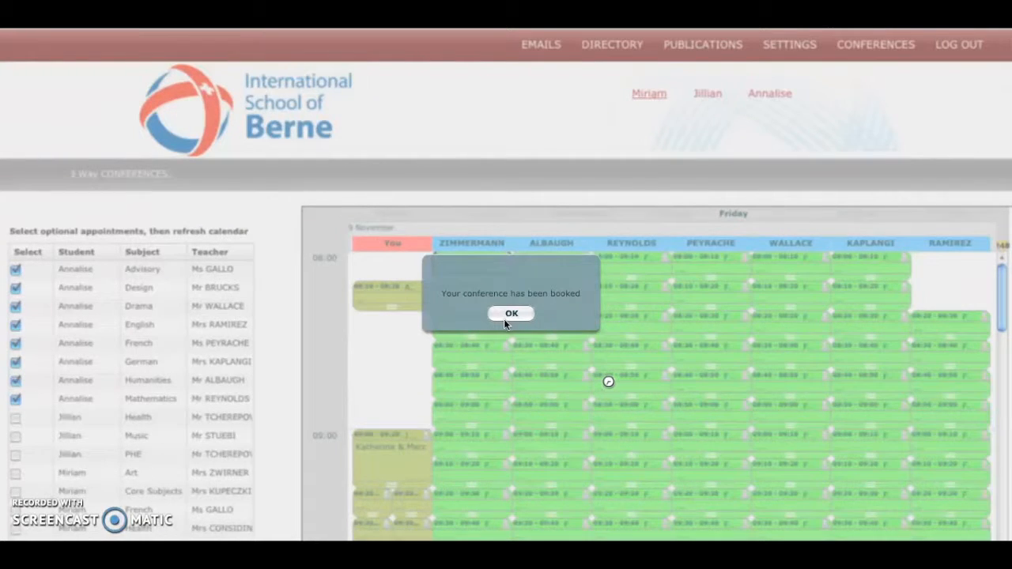
left_click(511, 314)
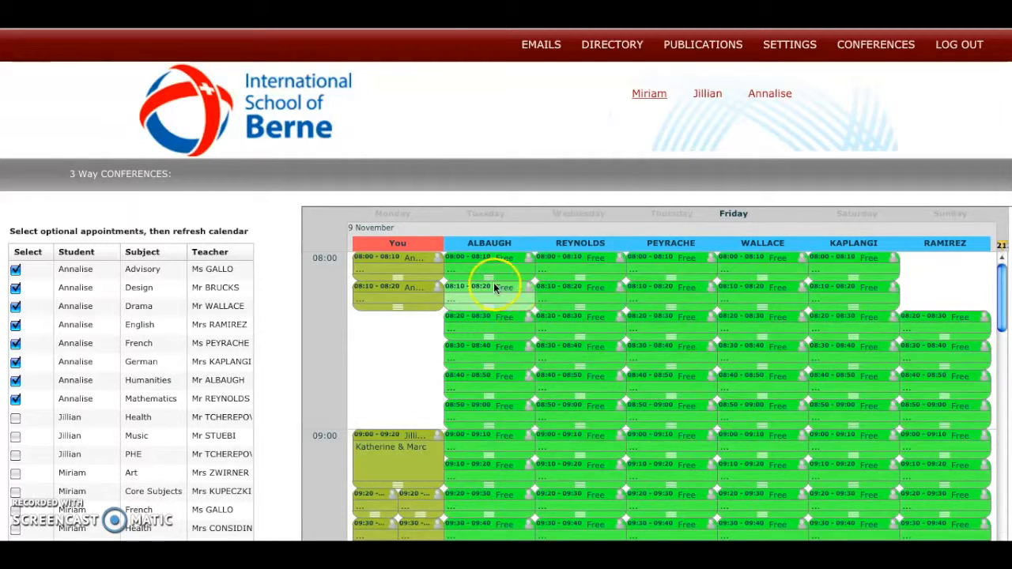
mouse_move(389, 261)
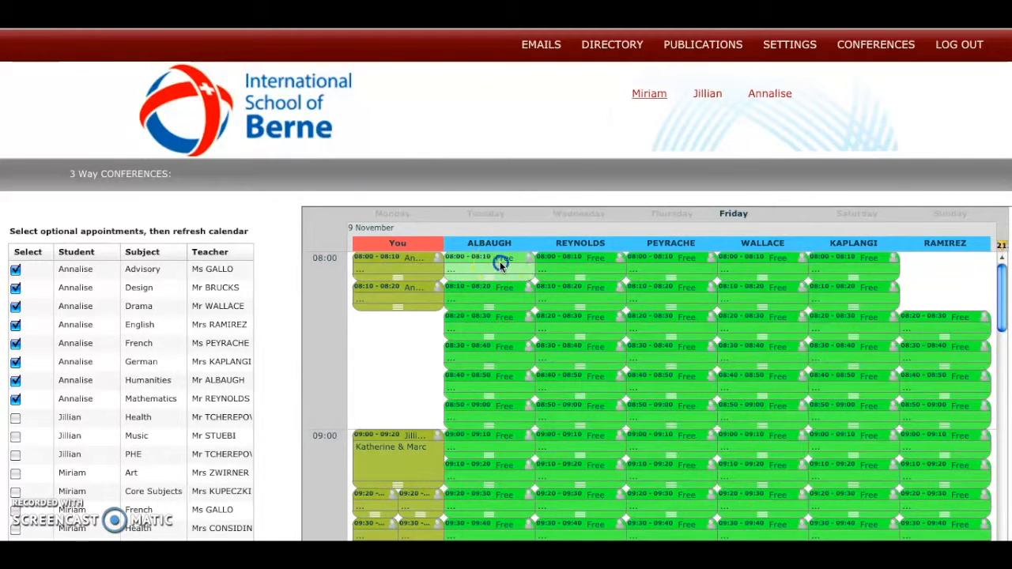
left_click(488, 260)
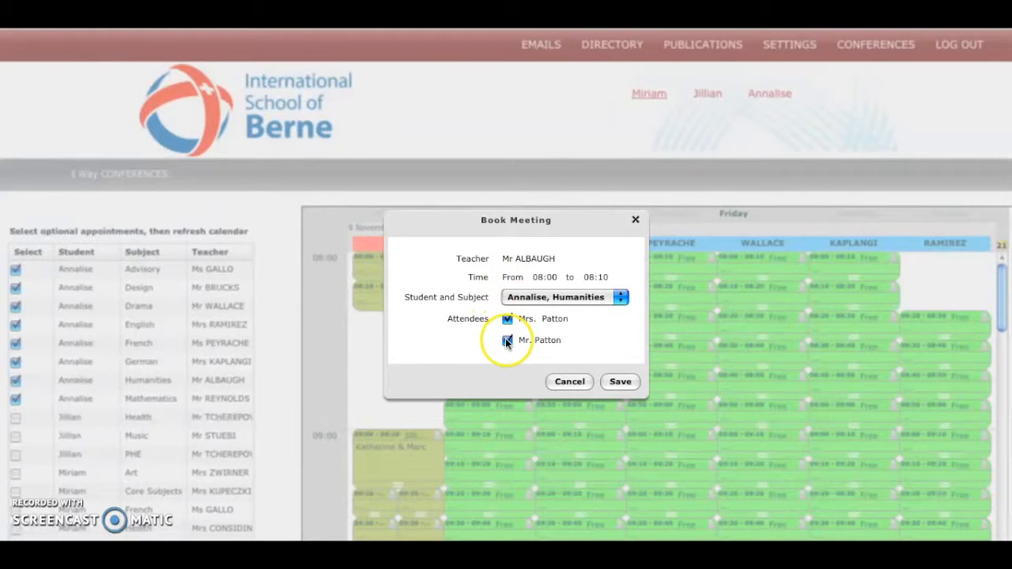
left_click(506, 340)
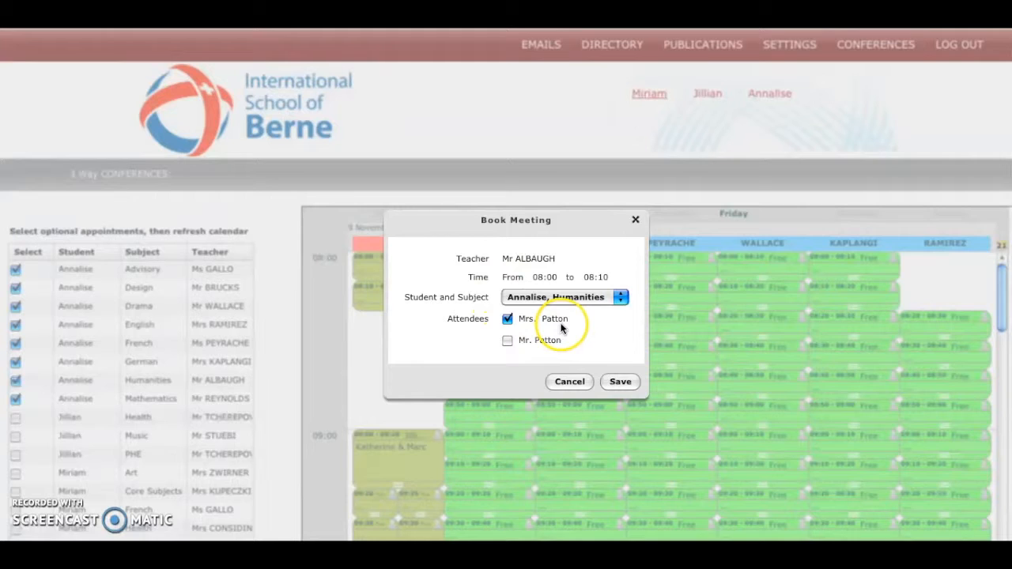
left_click(620, 381)
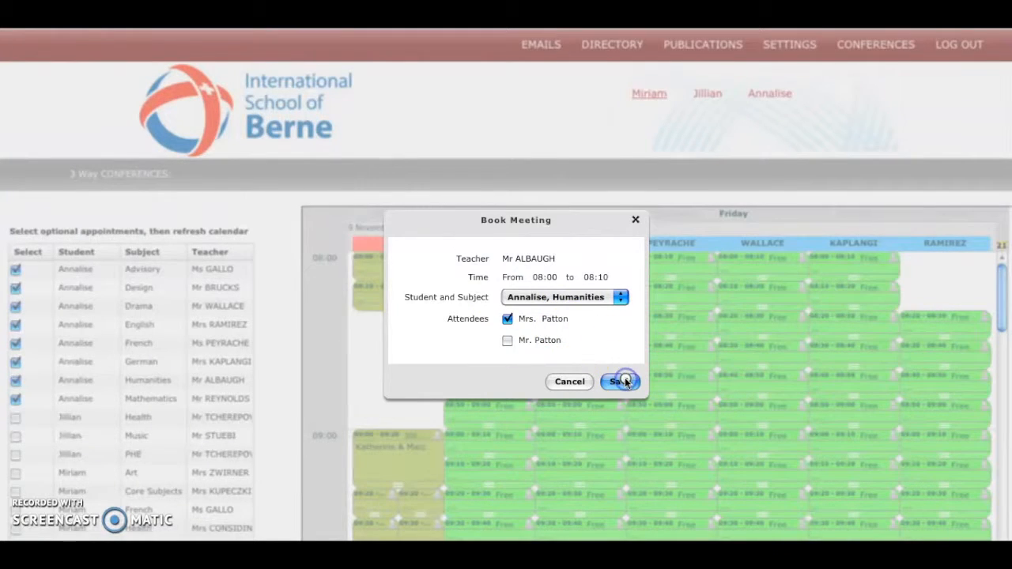
left_click(620, 381)
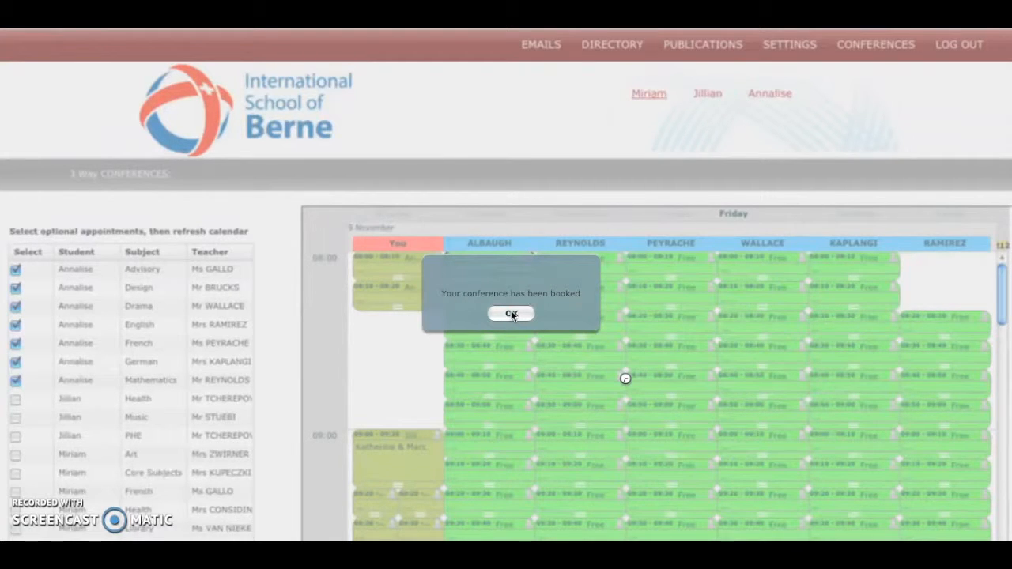
left_click(512, 313)
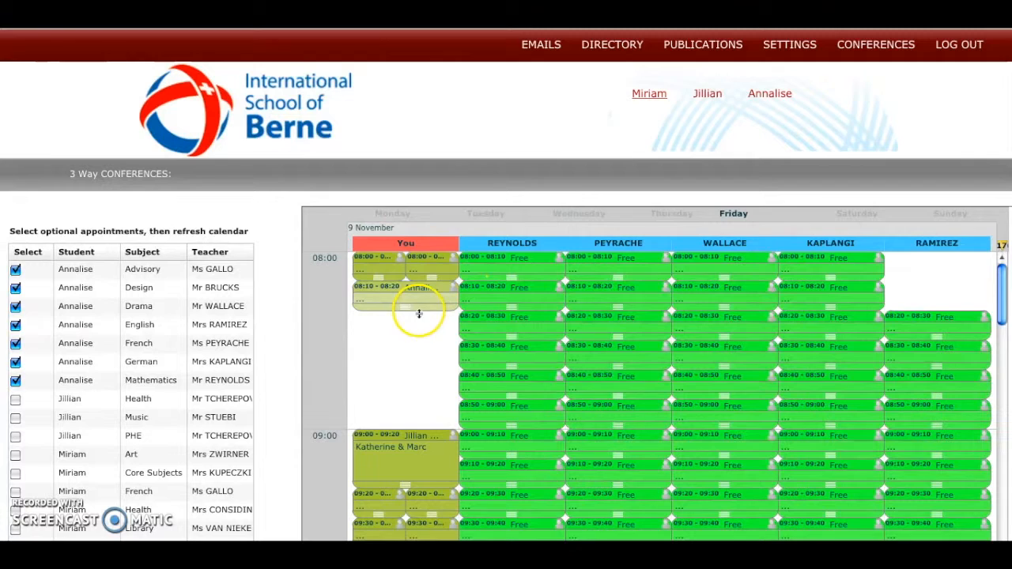
mouse_move(367, 261)
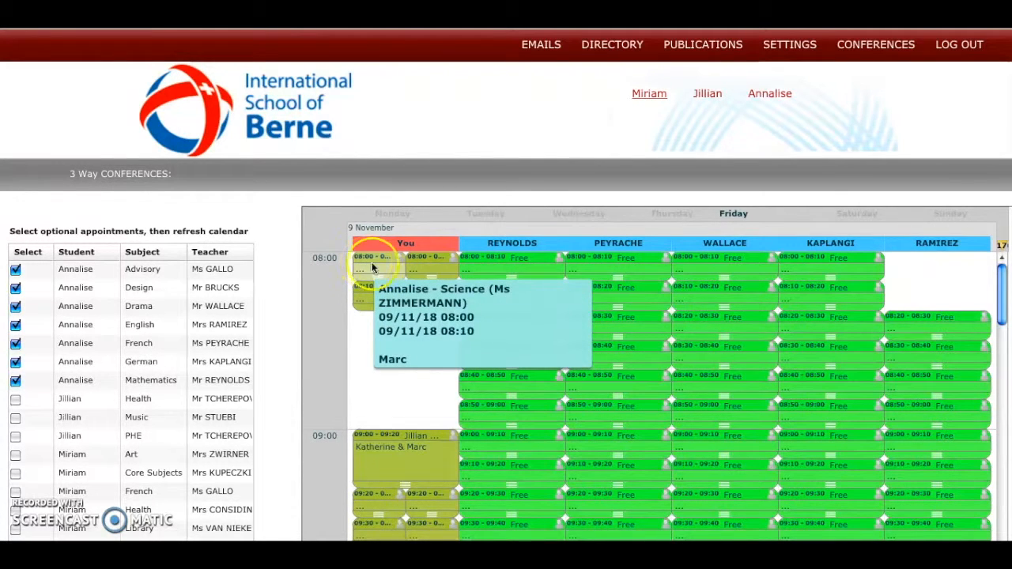
mouse_move(433, 267)
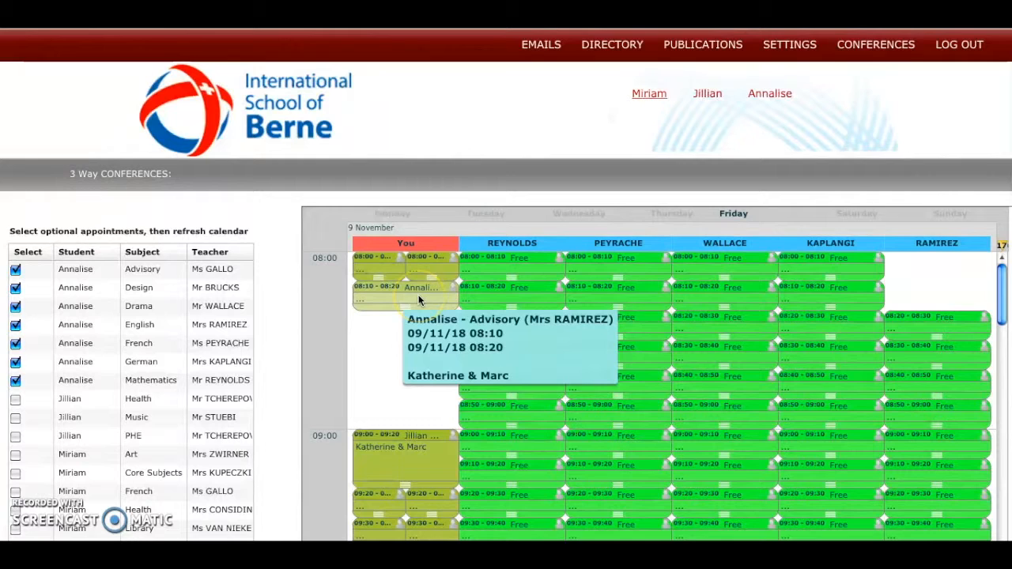
left_click(405, 288)
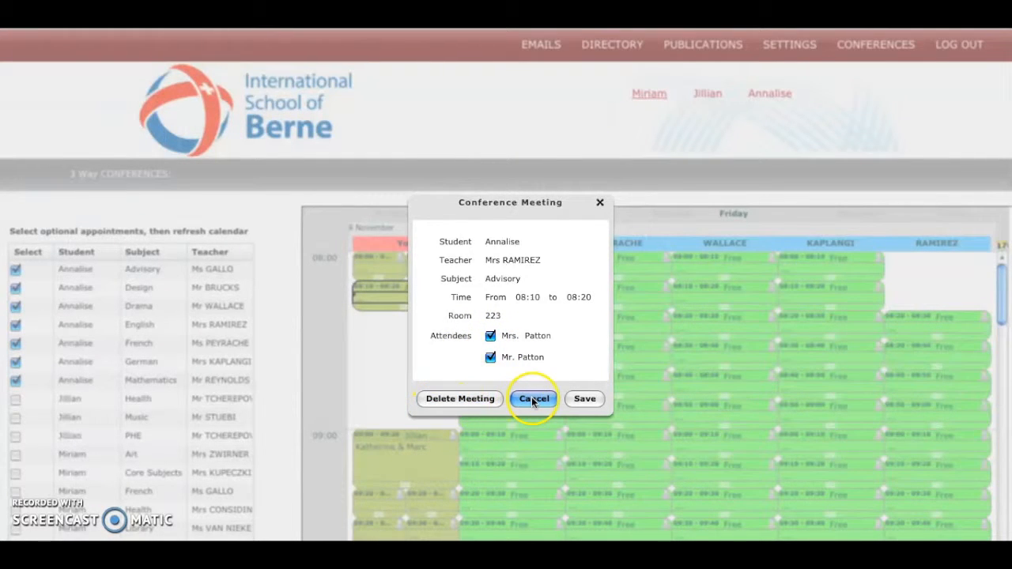
left_click(534, 399)
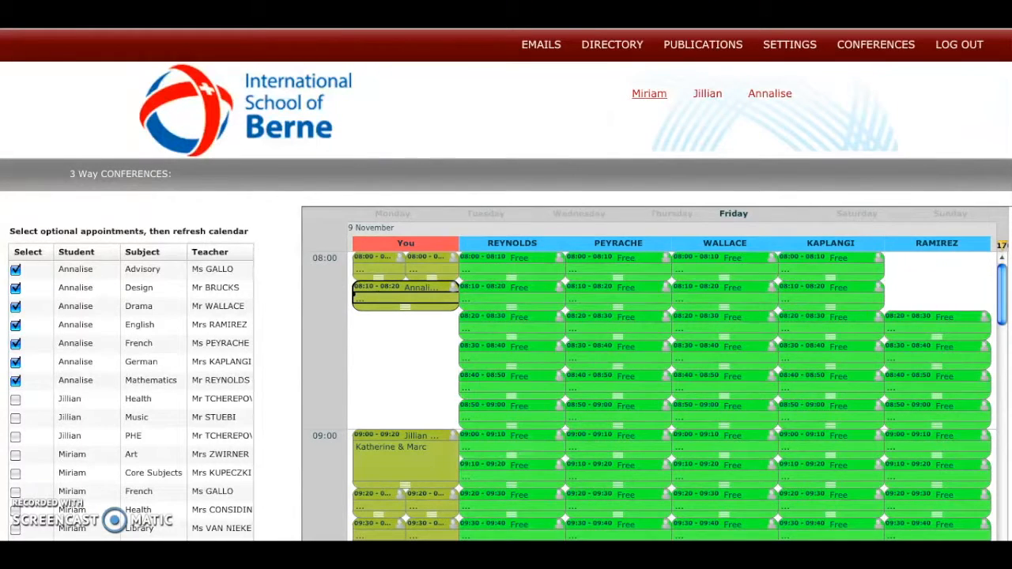
Step: Refresh the Friday calendar so it shows the newly booked meetings
scroll("down", 3)
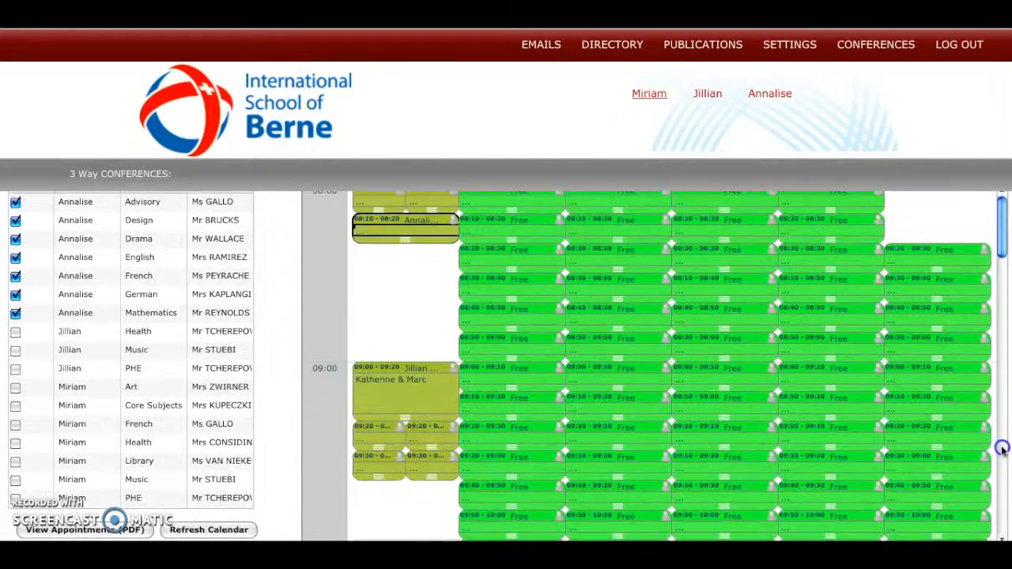
left_click(209, 531)
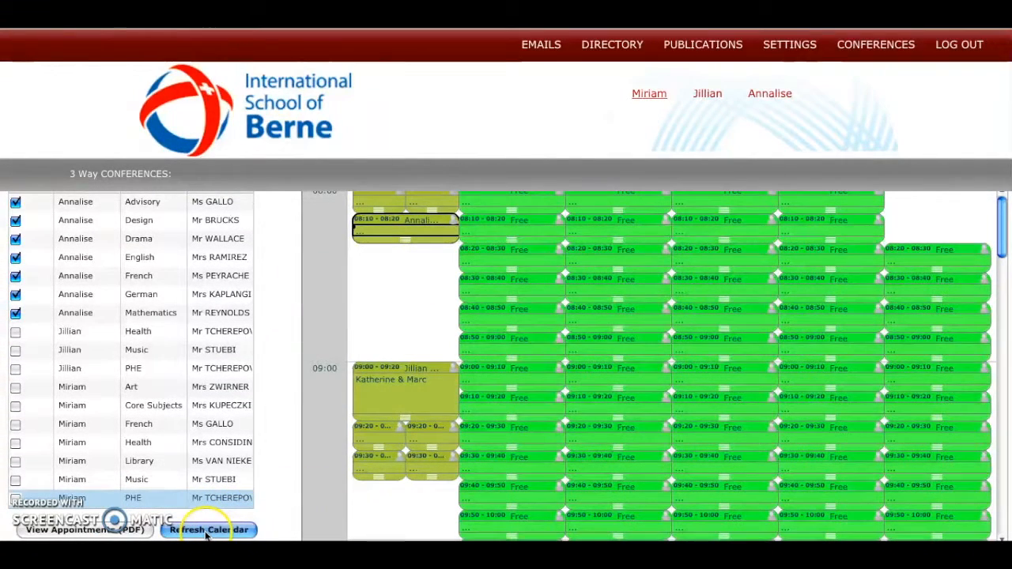
left_click(209, 531)
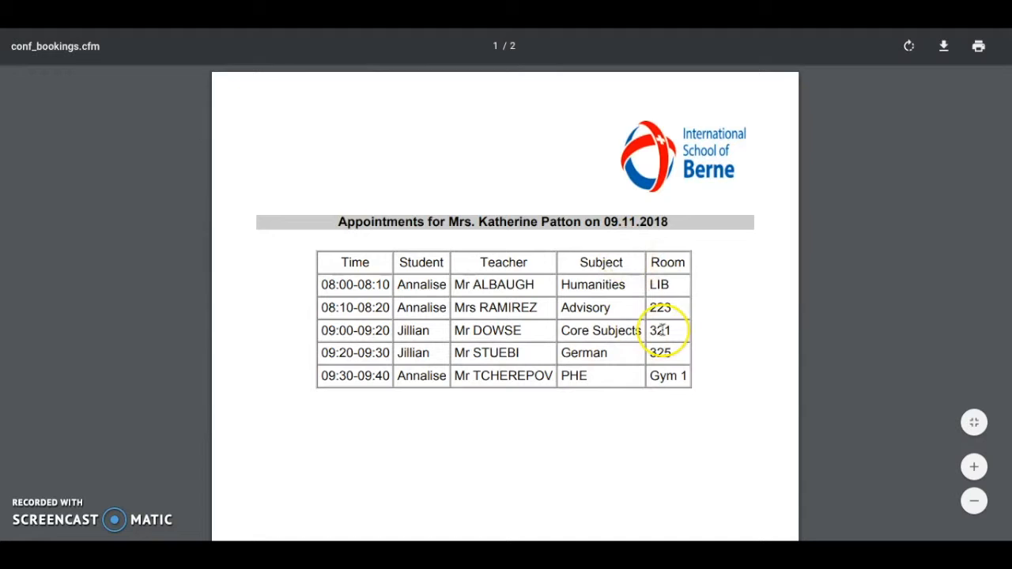
mouse_move(642, 307)
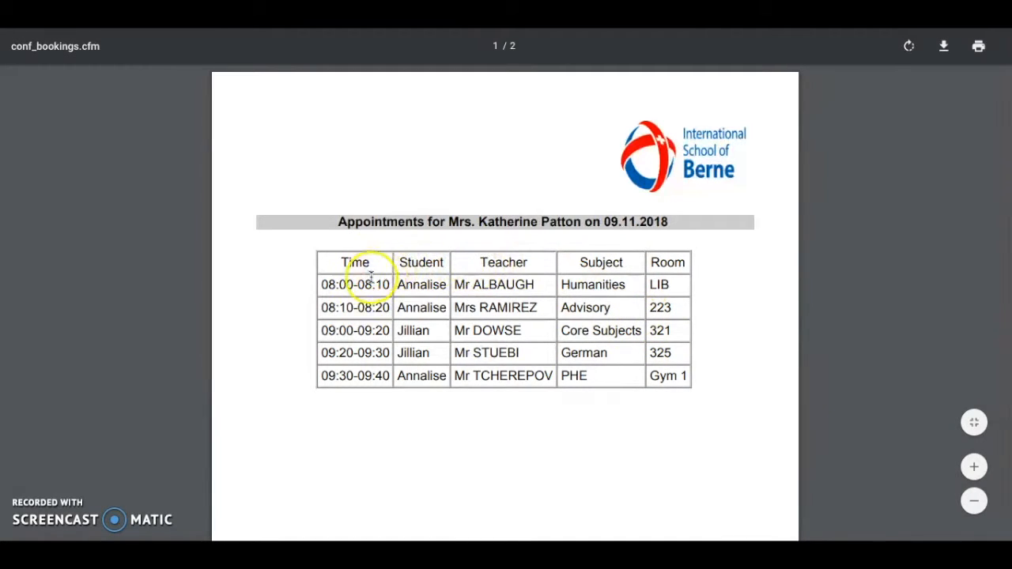
mouse_move(667, 330)
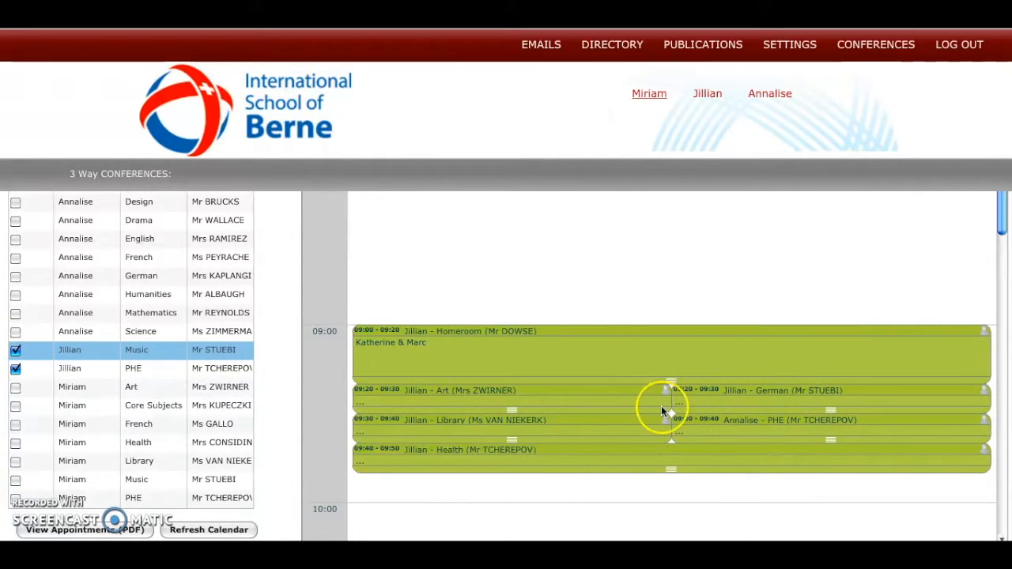
mouse_move(524, 266)
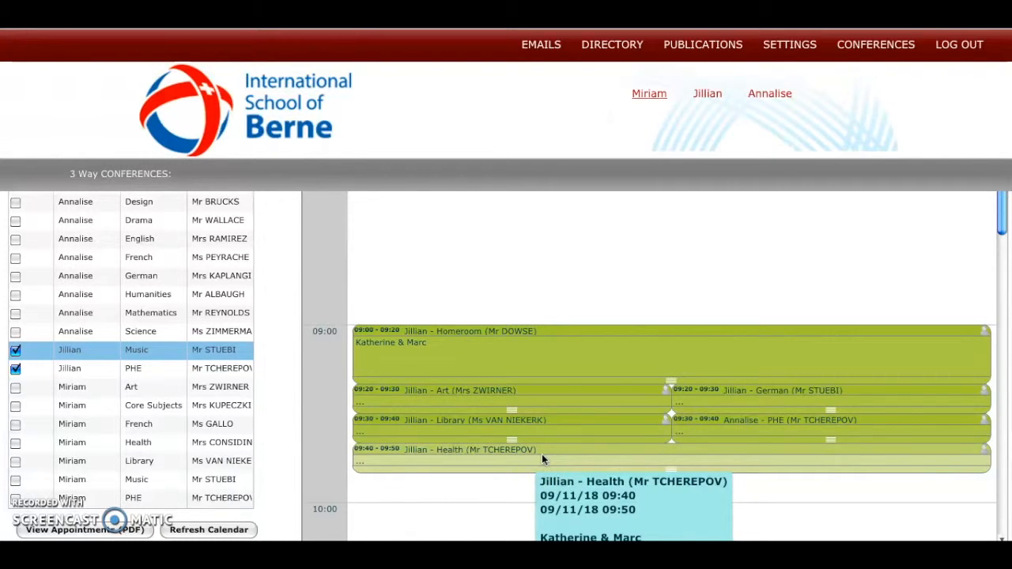
mouse_move(544, 459)
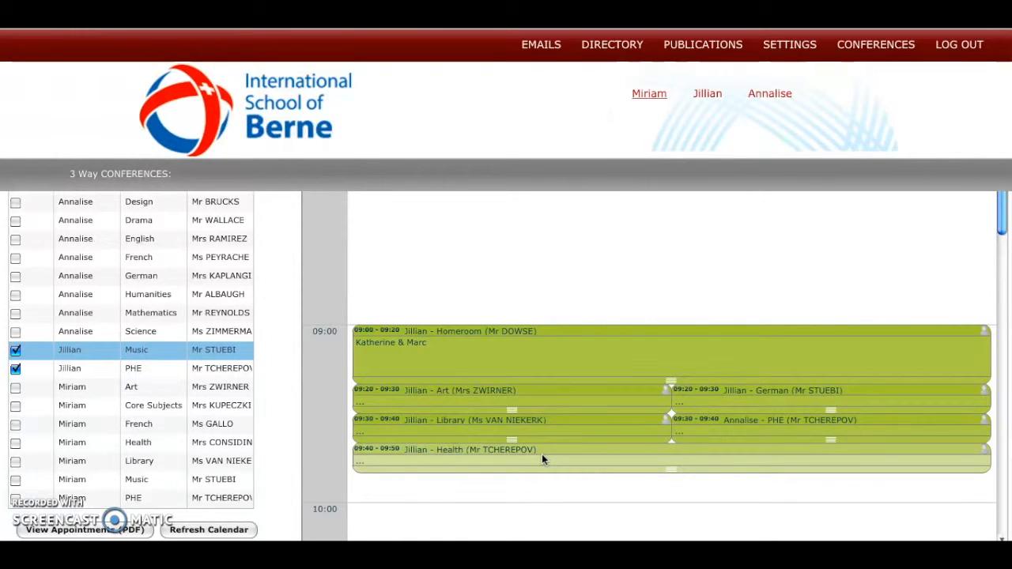
left_click(477, 459)
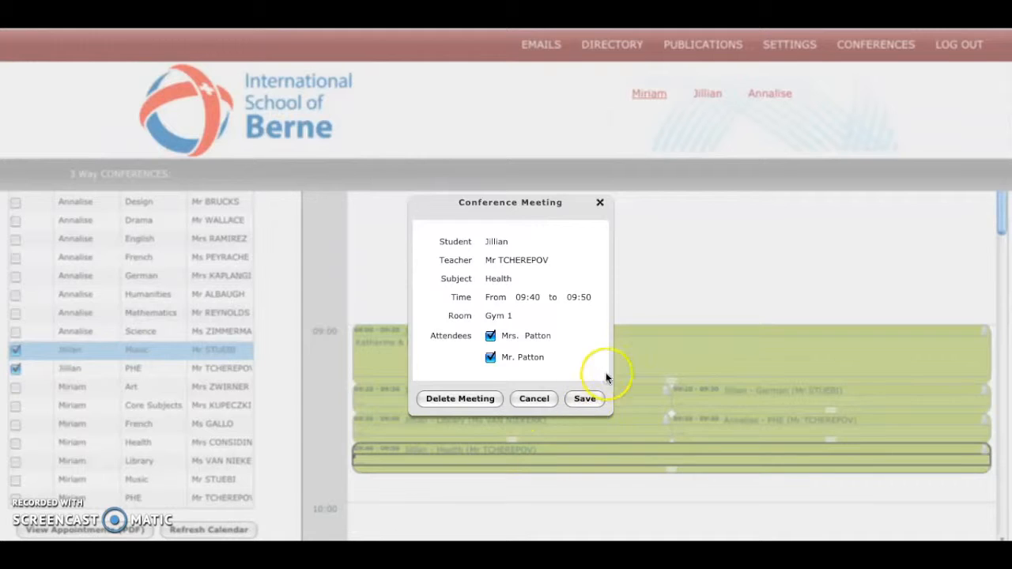
mouse_move(458, 399)
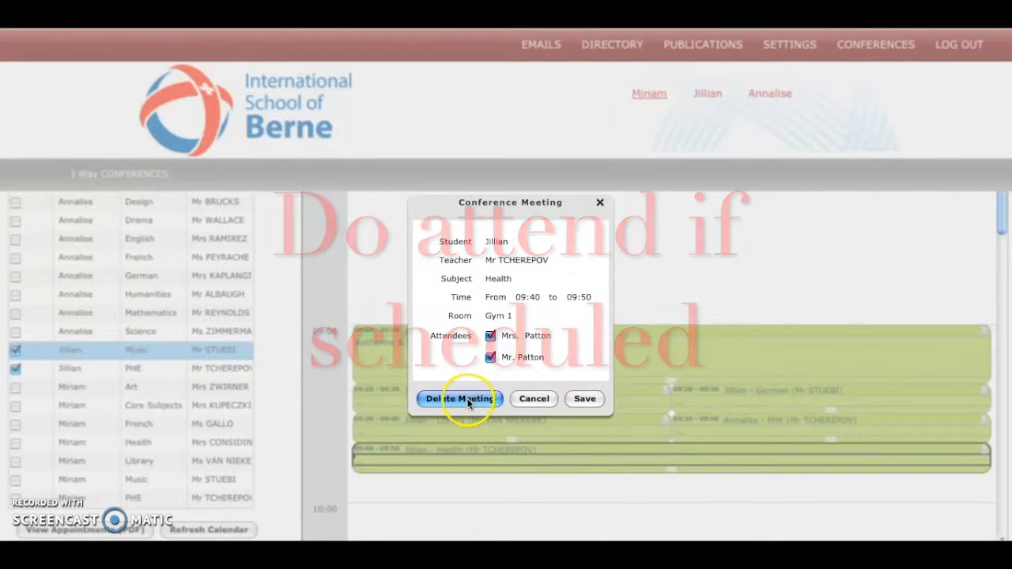
left_click(460, 399)
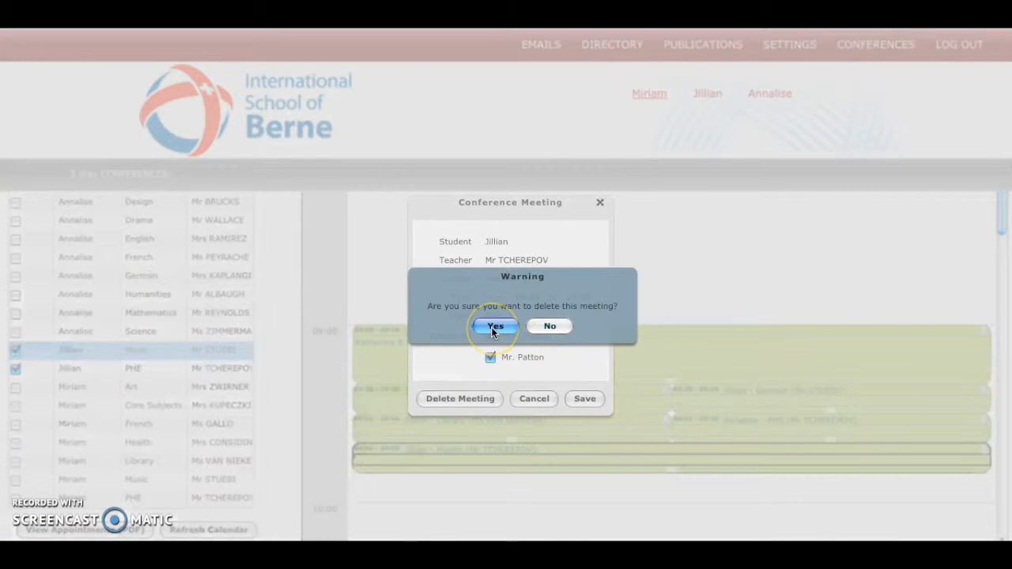
left_click(495, 326)
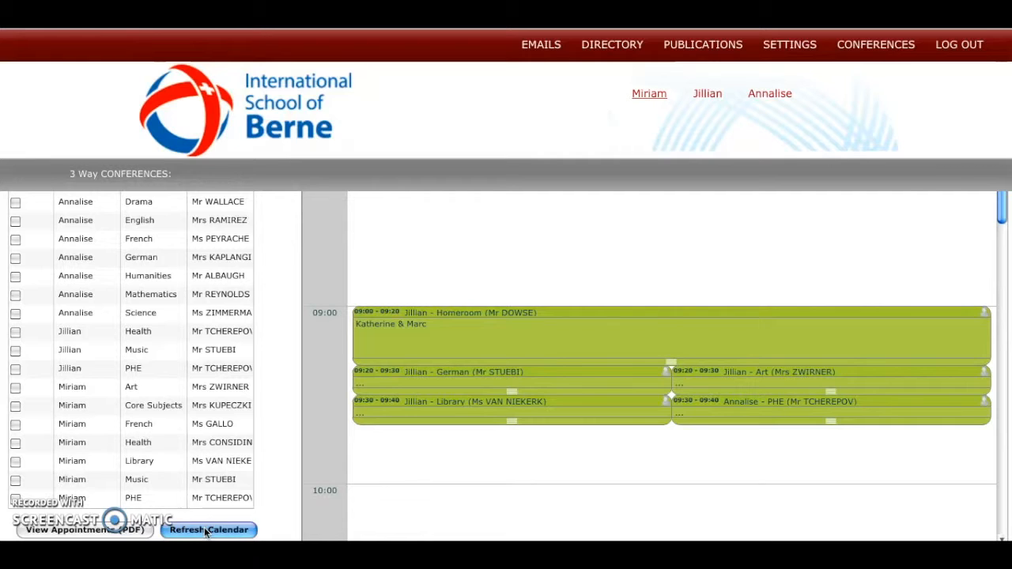
mouse_move(92, 530)
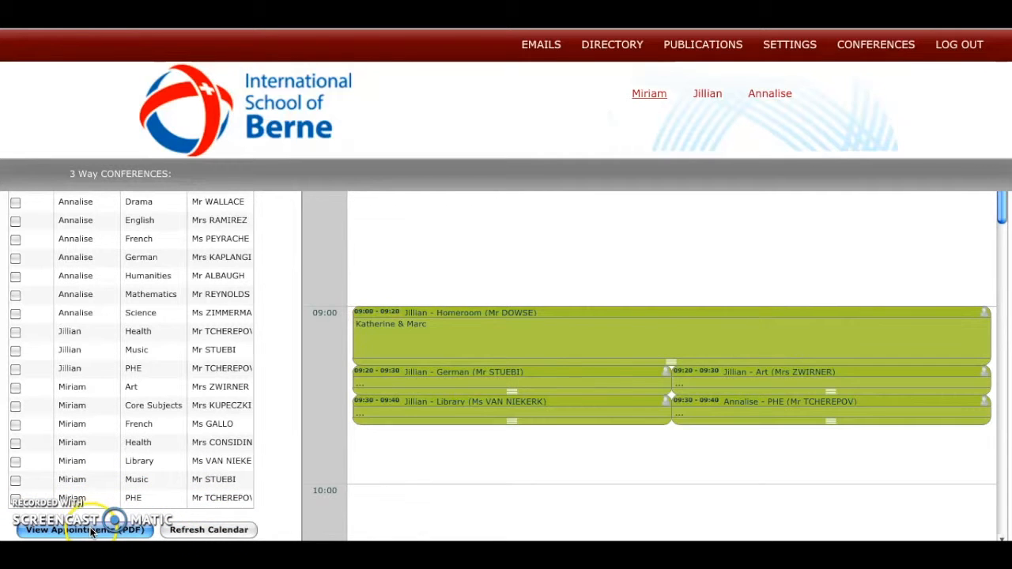